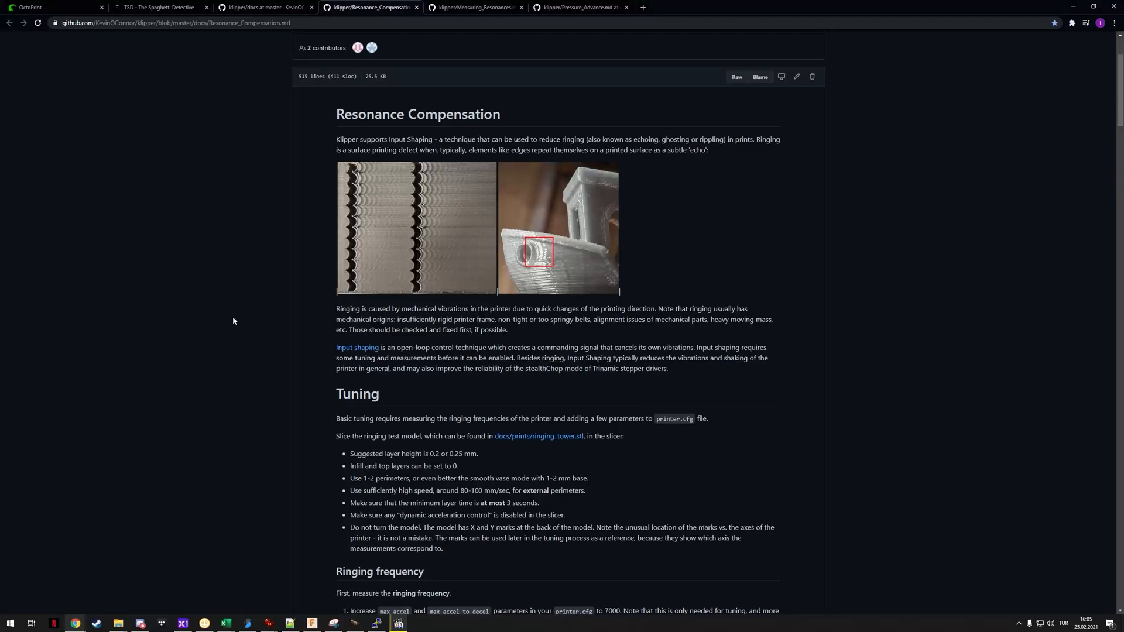
{"action": "mouse_move", "coordinate": [246, 319]}
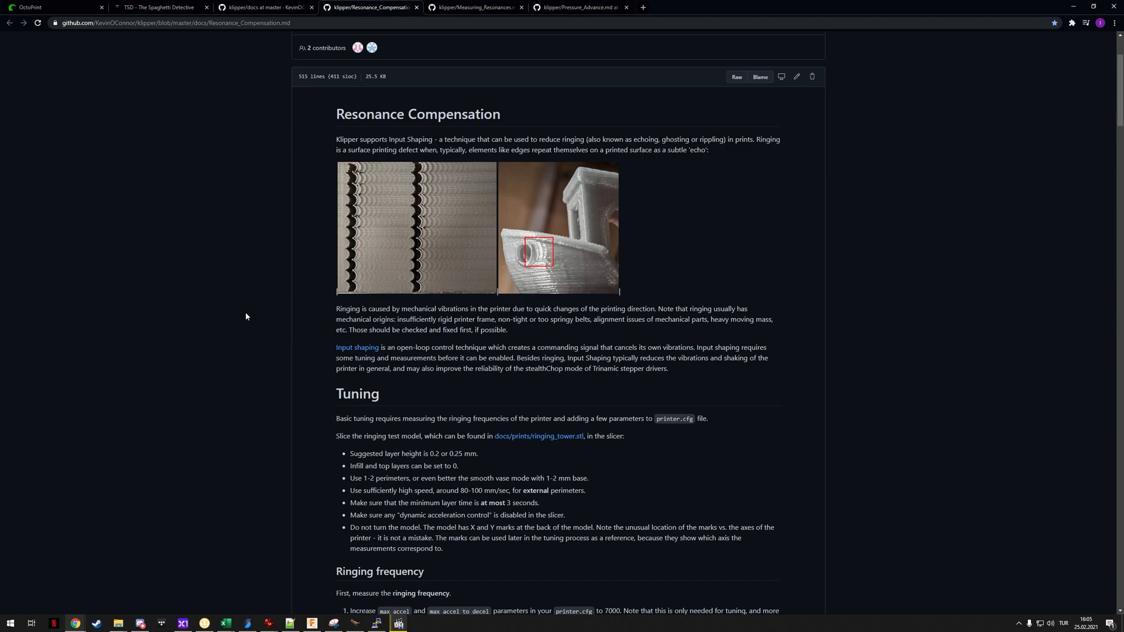
{"action": "mouse_move", "coordinate": [249, 310]}
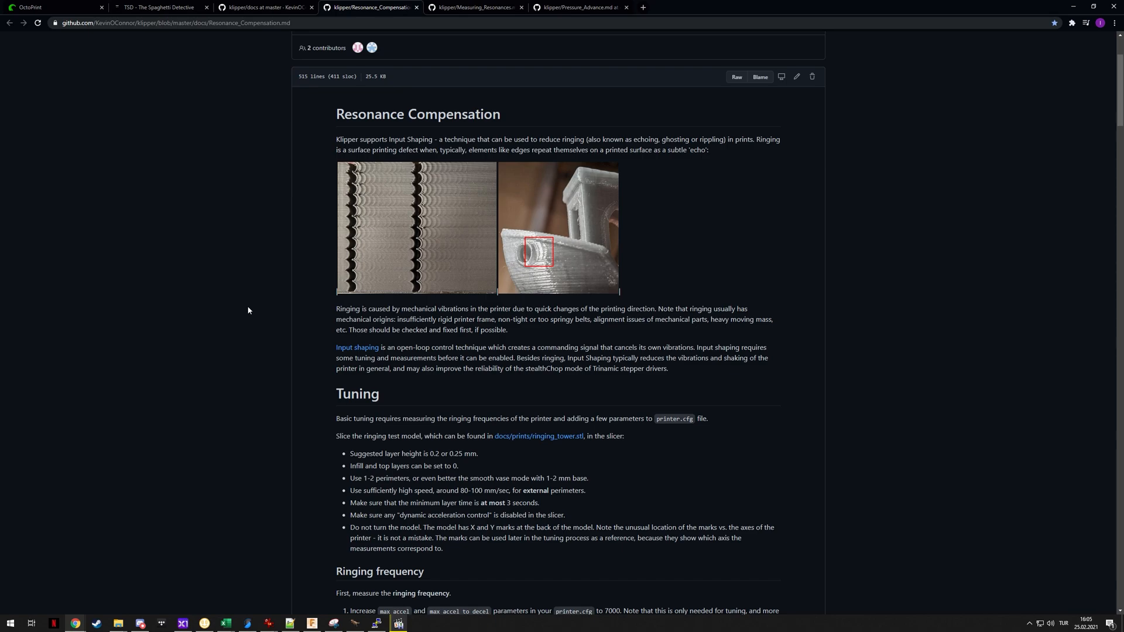
{"action": "mouse_move", "coordinate": [422, 190]}
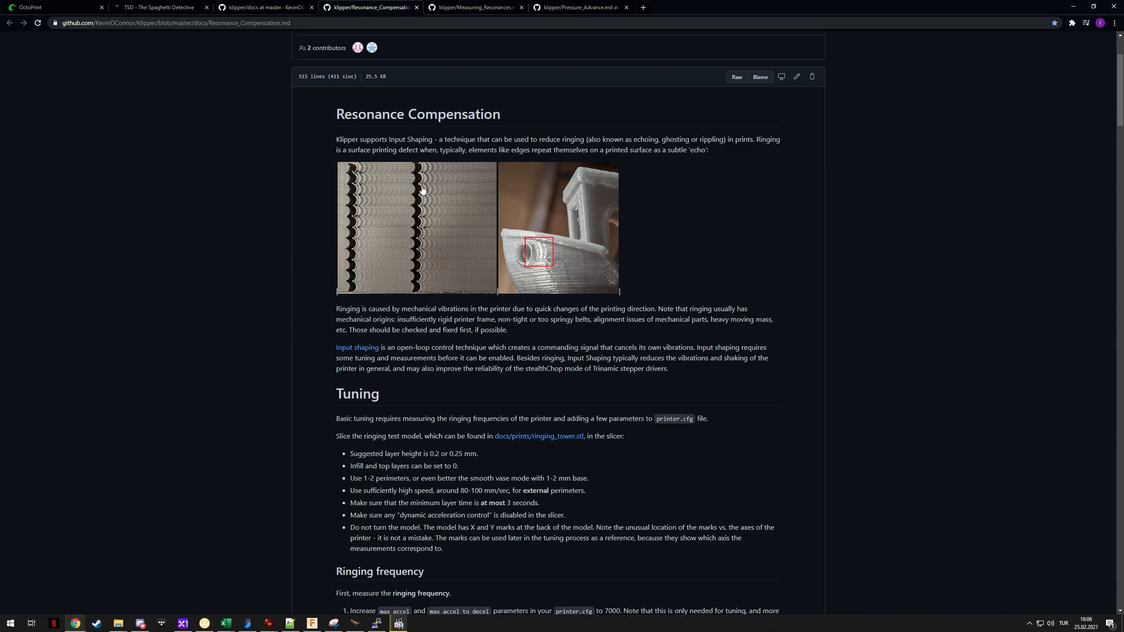
{"action": "mouse_move", "coordinate": [387, 175]}
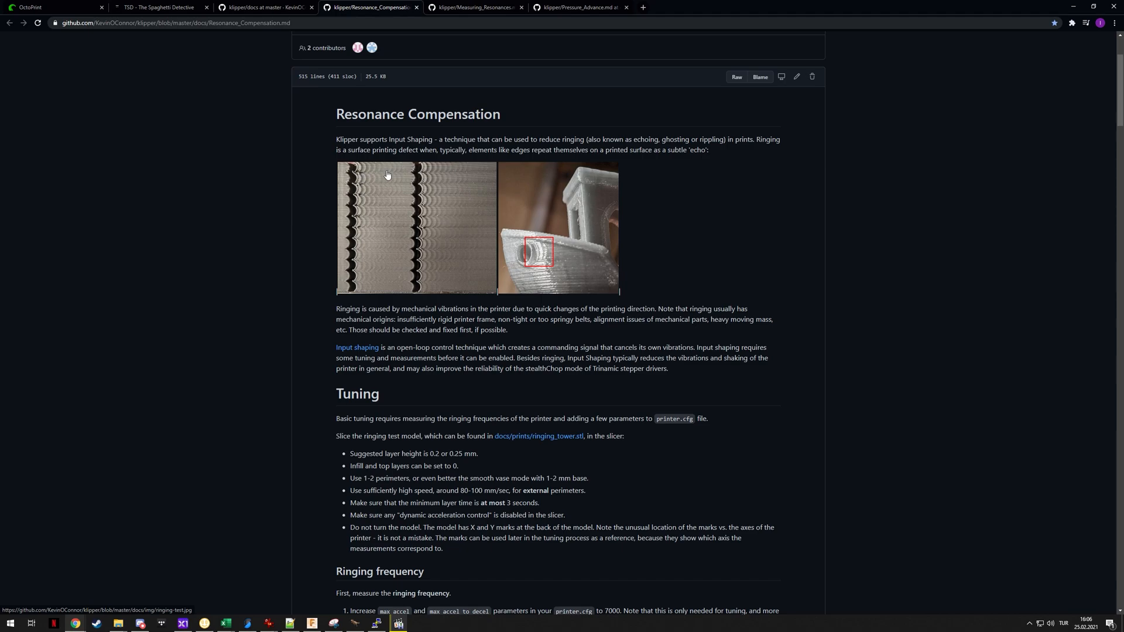
{"action": "mouse_move", "coordinate": [367, 169]}
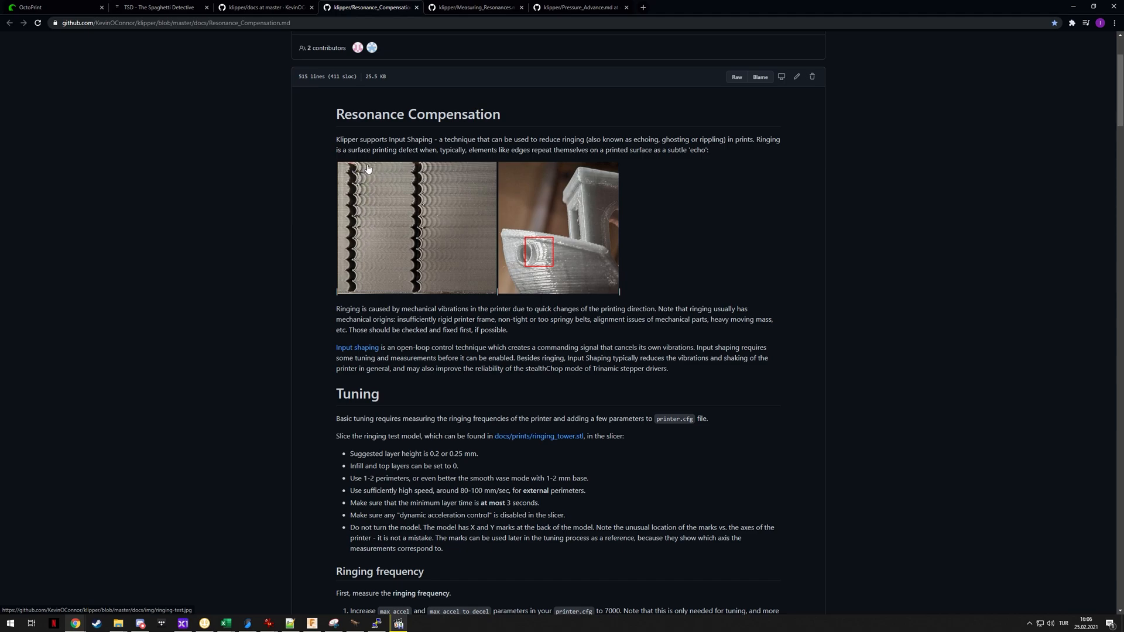
{"action": "mouse_move", "coordinate": [365, 198]}
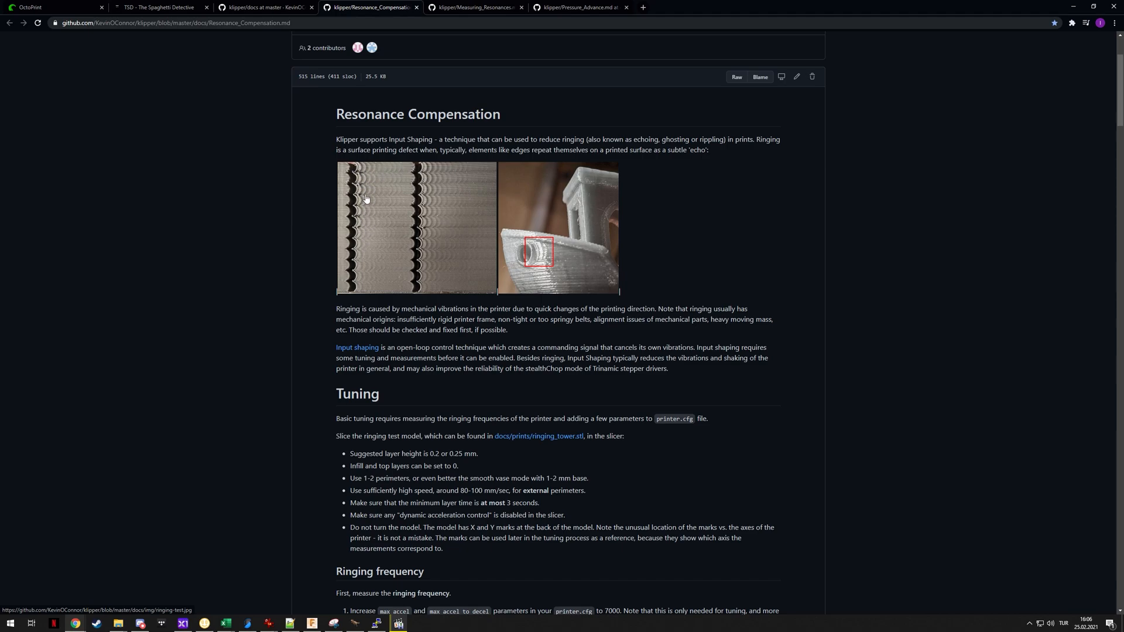
{"action": "mouse_move", "coordinate": [360, 223]}
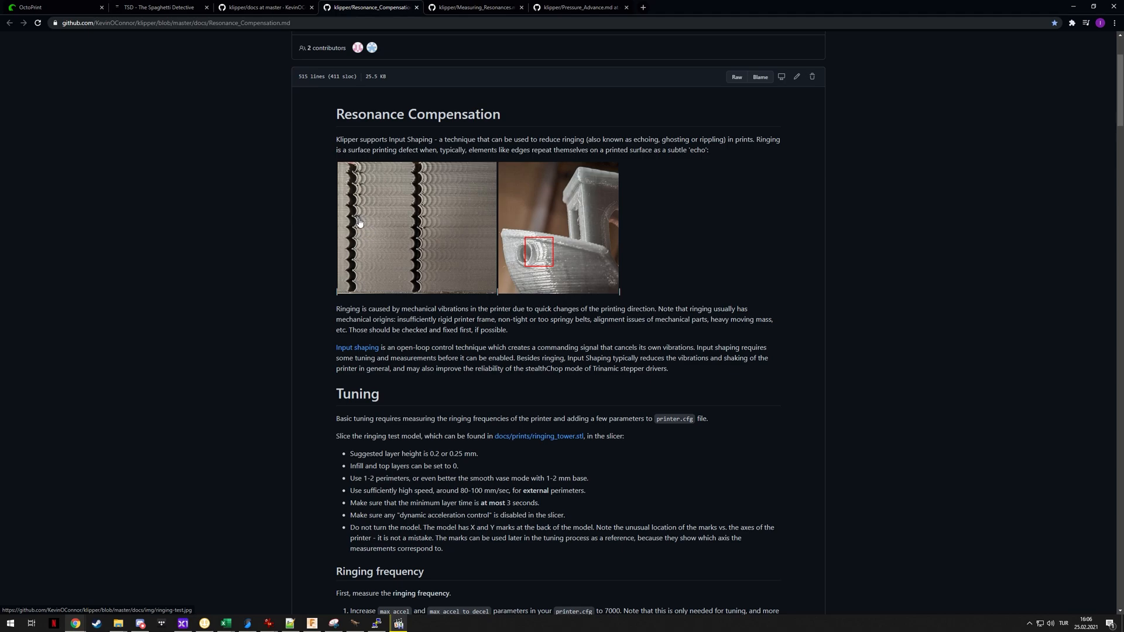
{"action": "mouse_move", "coordinate": [374, 213]}
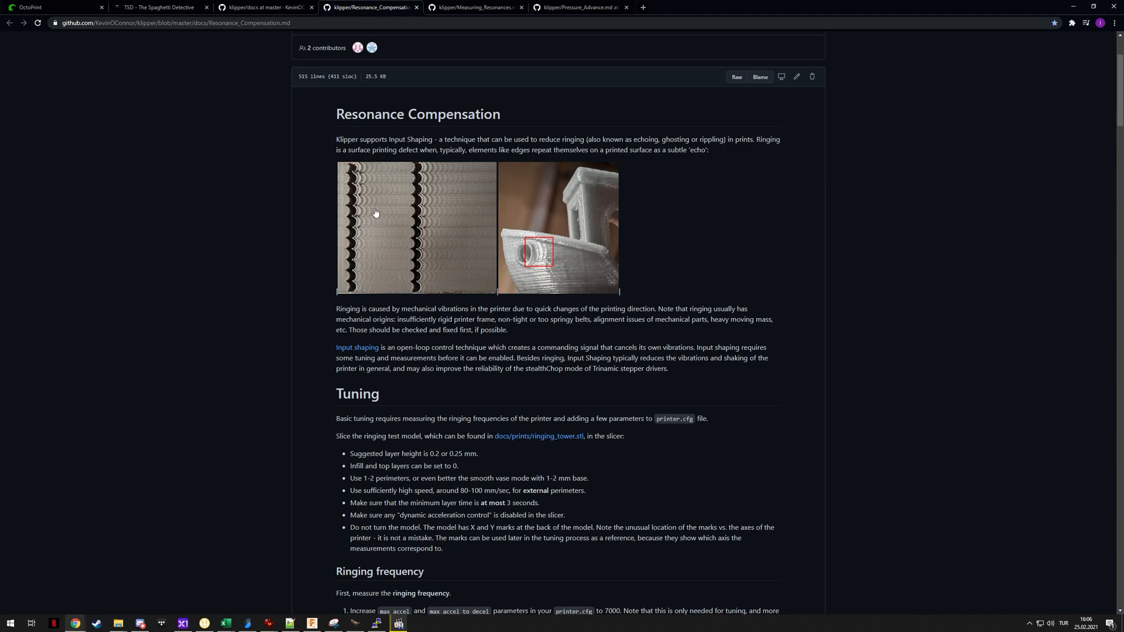
{"action": "mouse_move", "coordinate": [539, 255]}
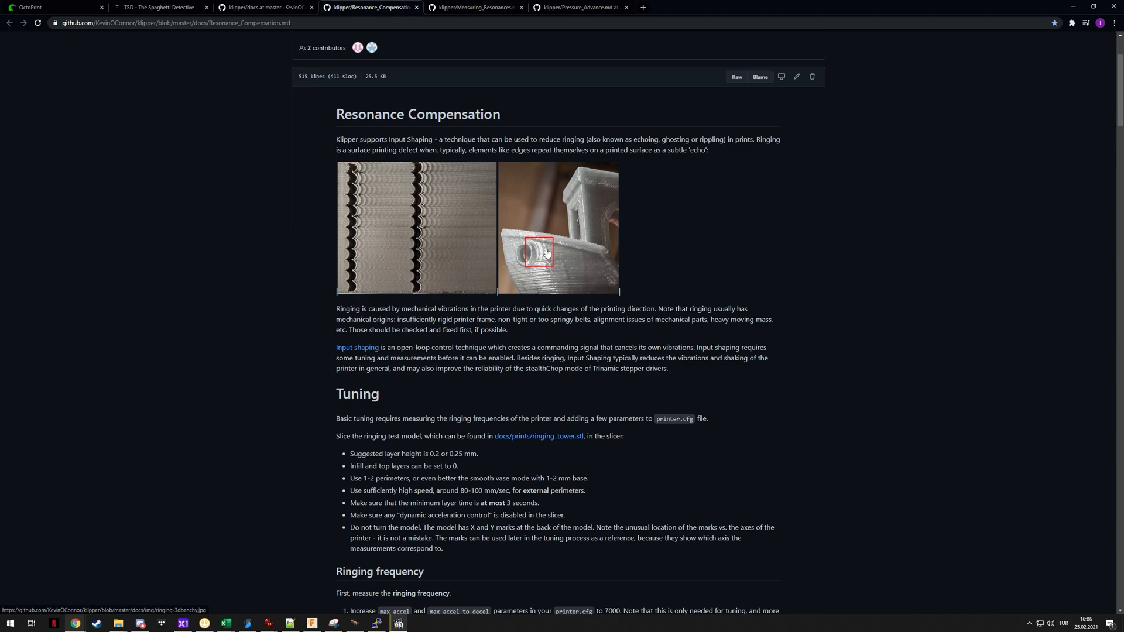
{"action": "mouse_move", "coordinate": [399, 175]}
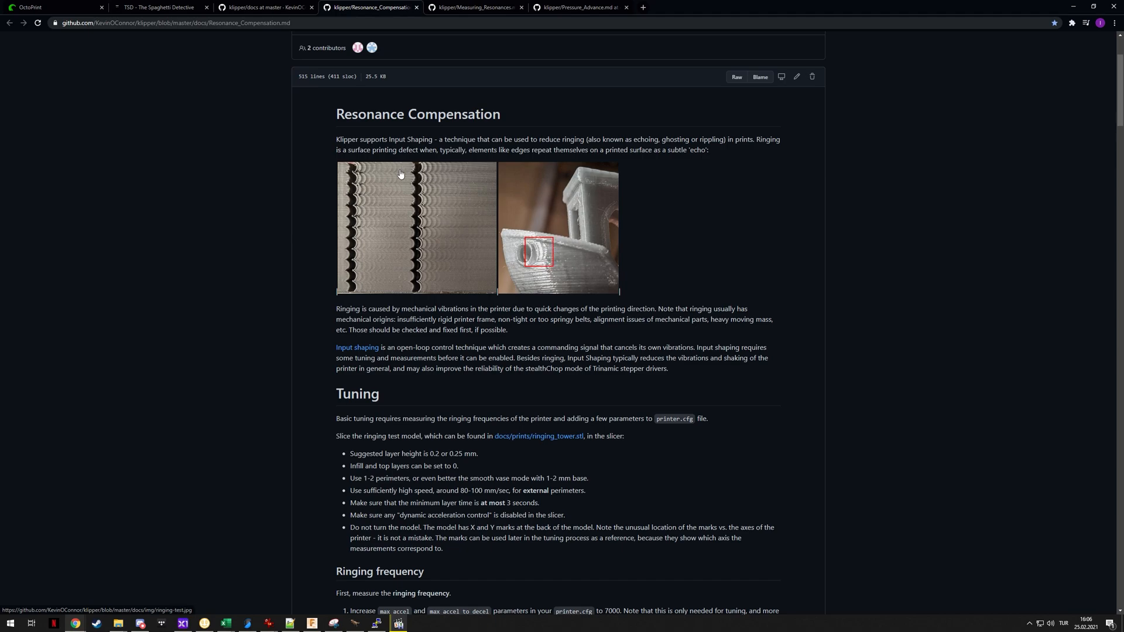
{"action": "mouse_move", "coordinate": [446, 191]}
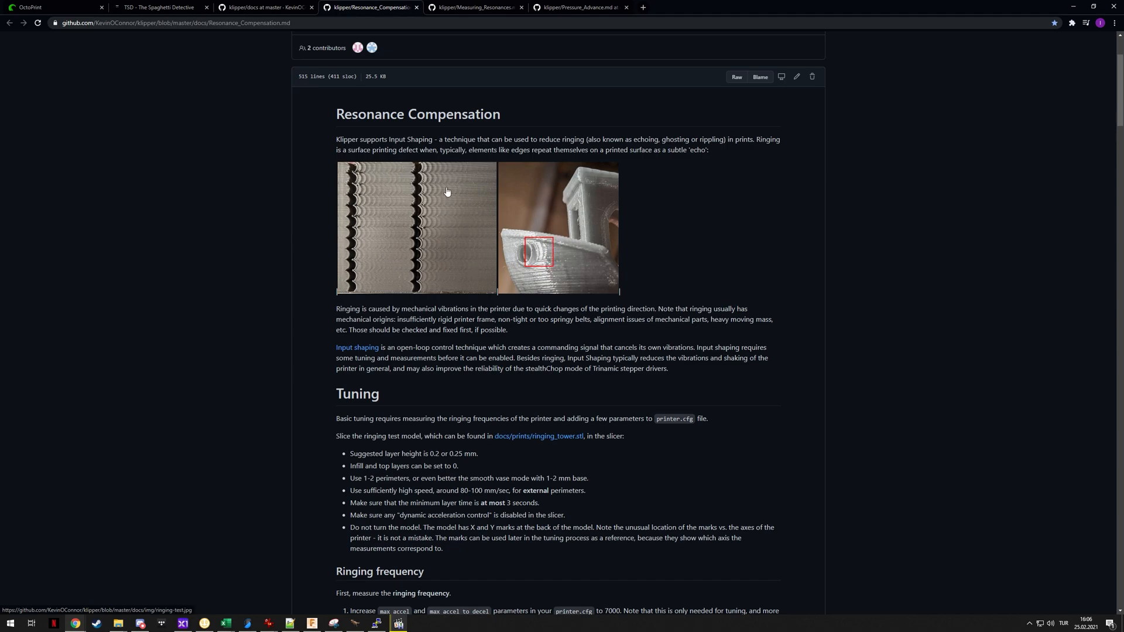
{"action": "mouse_move", "coordinate": [342, 215]}
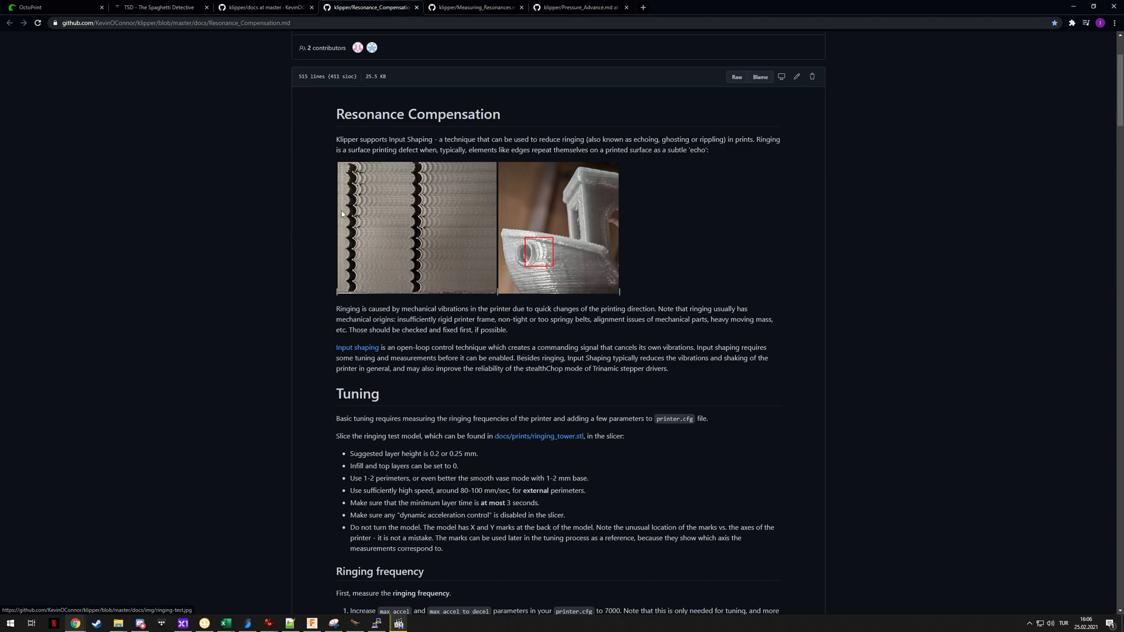
{"action": "mouse_move", "coordinate": [320, 220]}
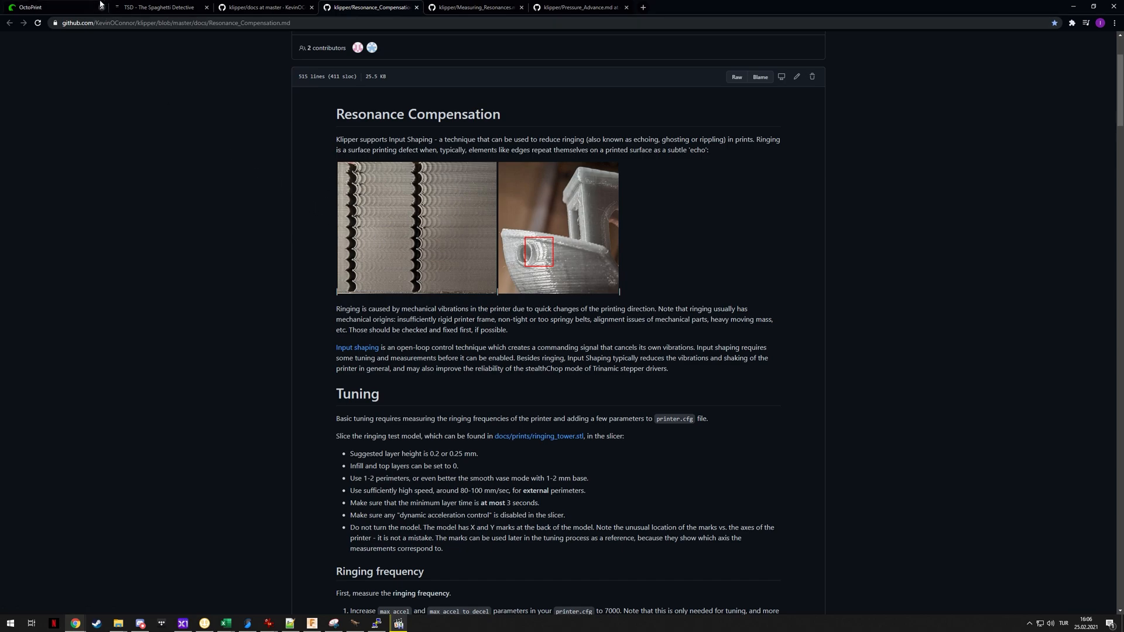
{"action": "mouse_move", "coordinate": [409, 156]}
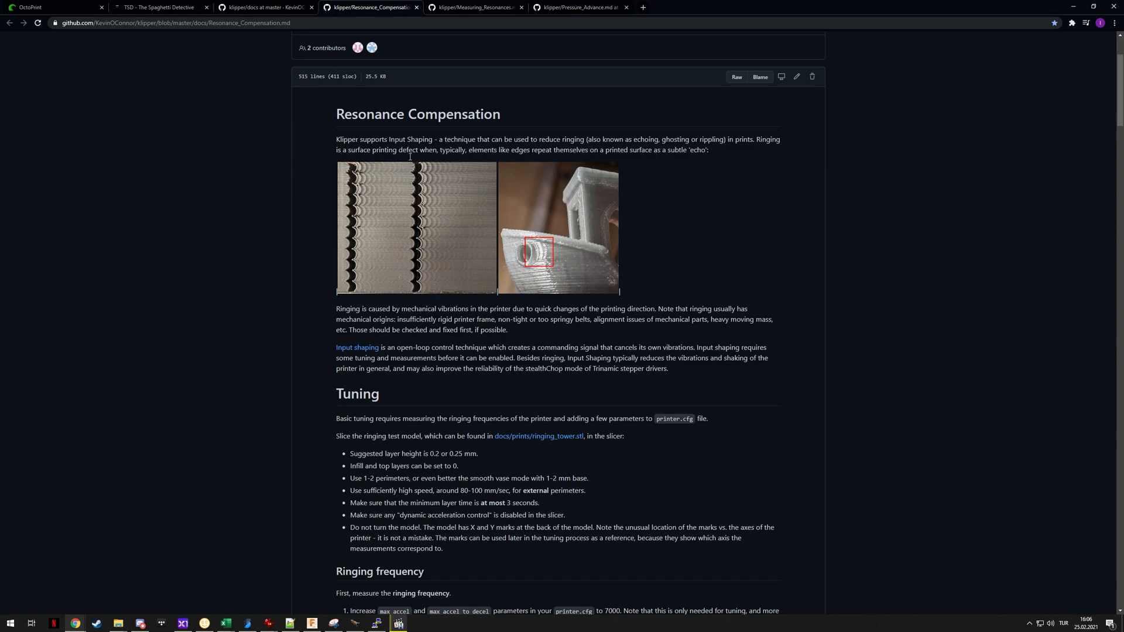
{"action": "mouse_move", "coordinate": [435, 237]}
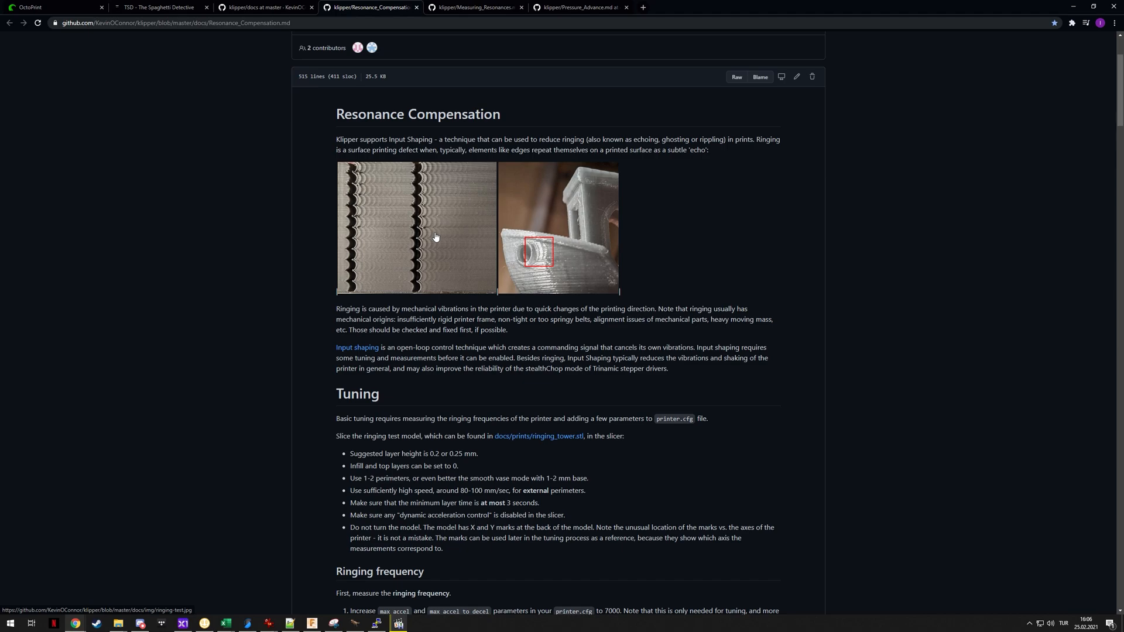
- Switch to the Measuring Resonances doc and scroll to the ADXL345 Fritzing wiring diagrams
{"action": "left_click", "coordinate": [473, 7]}
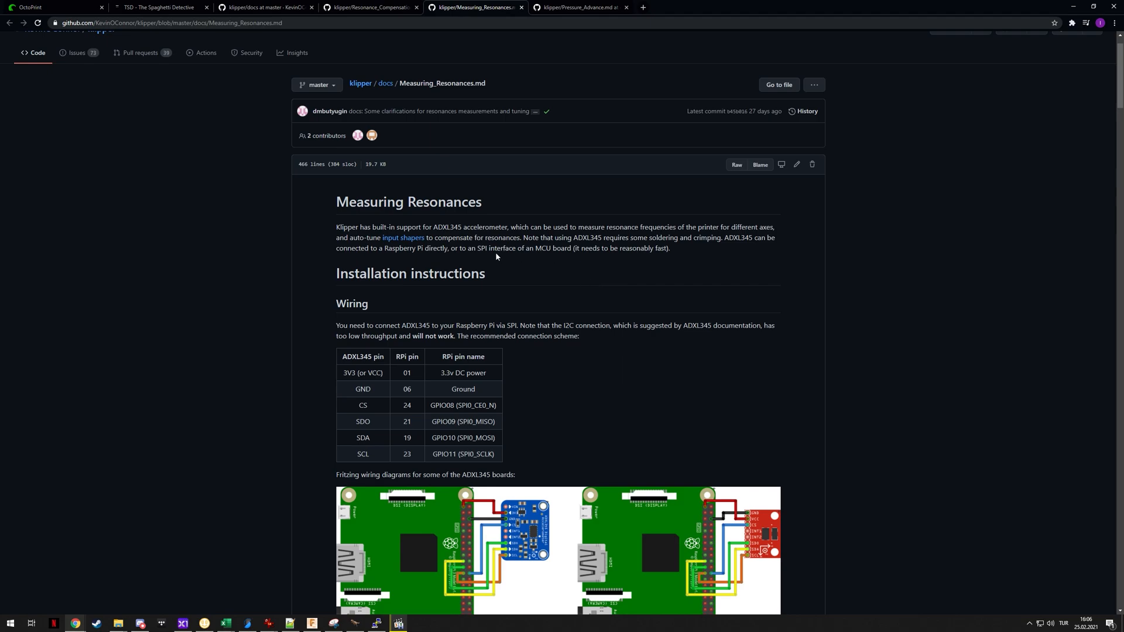
{"action": "mouse_move", "coordinate": [493, 224]}
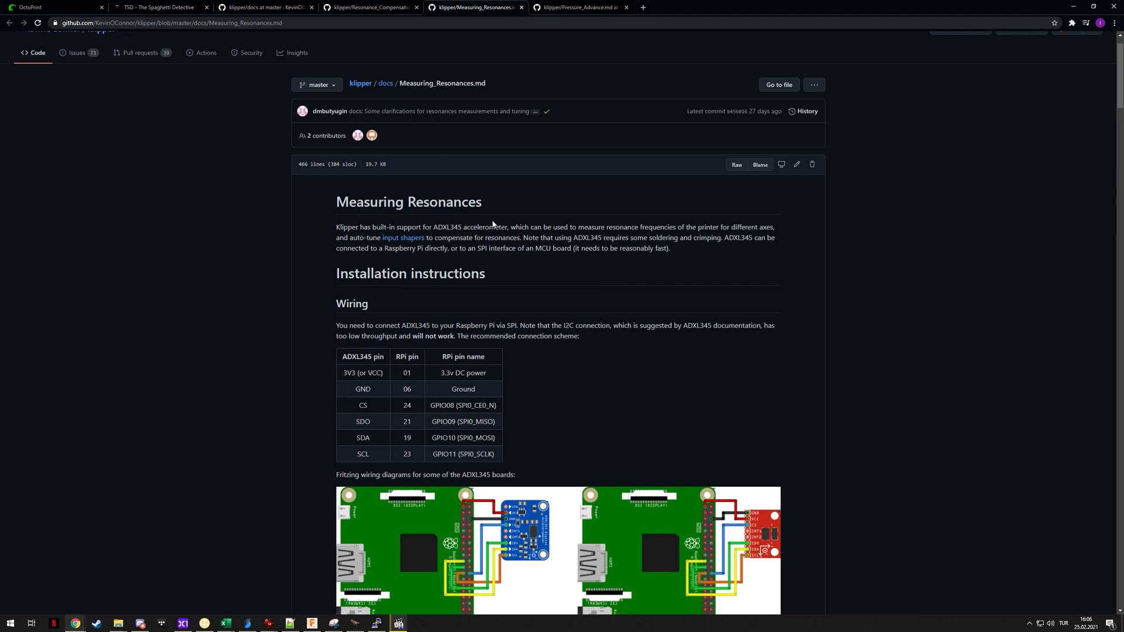
{"action": "mouse_move", "coordinate": [527, 327]}
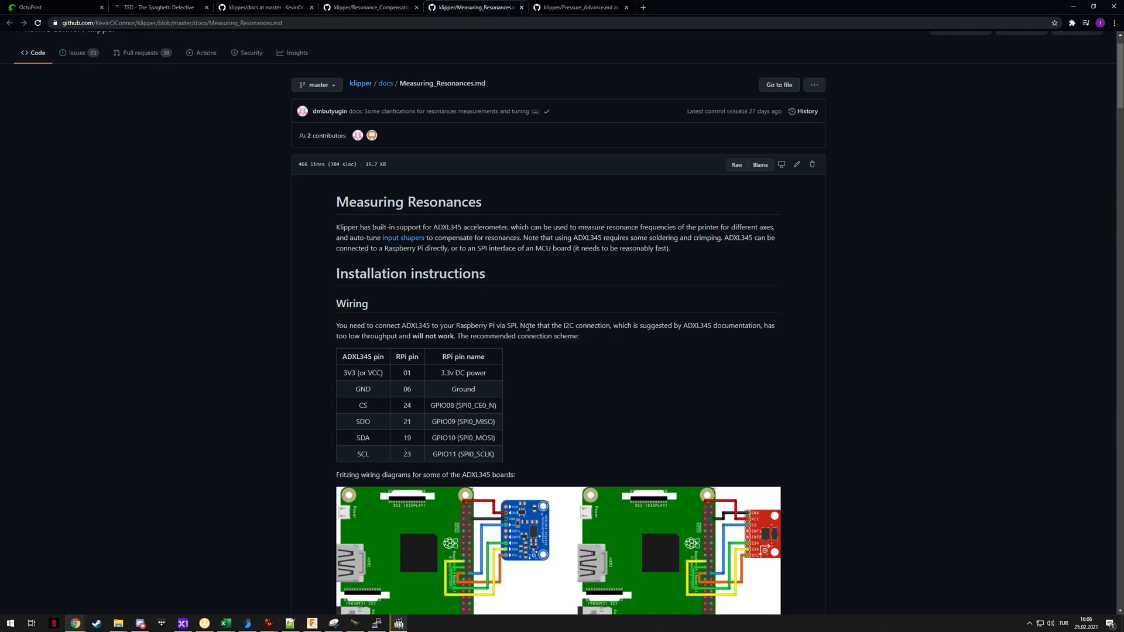
{"action": "mouse_move", "coordinate": [627, 420]}
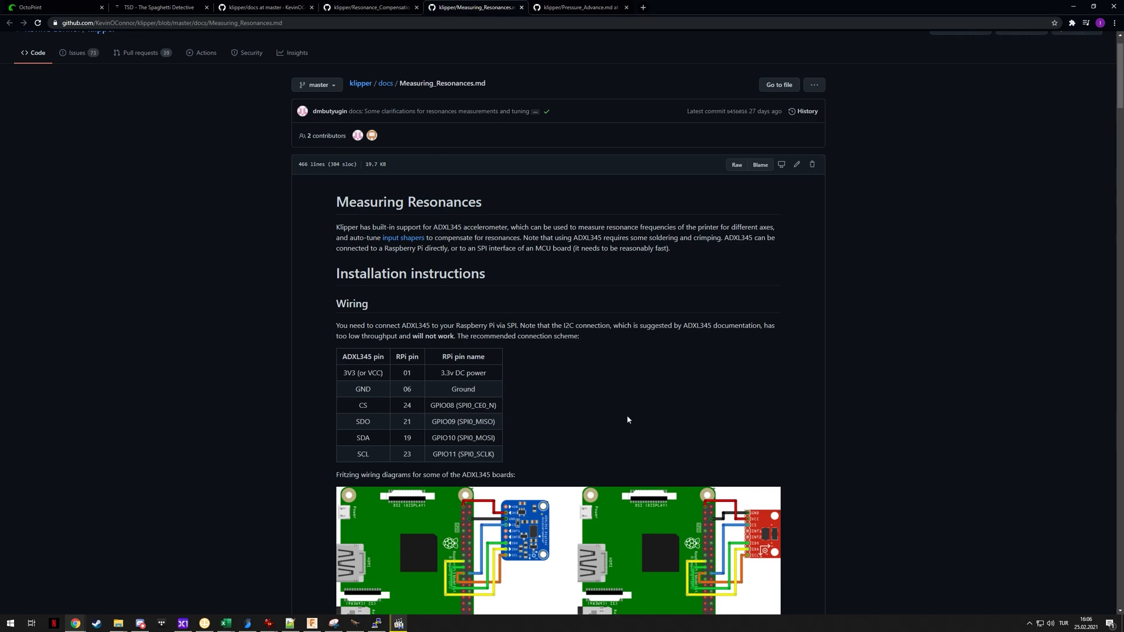
{"action": "mouse_move", "coordinate": [770, 395]}
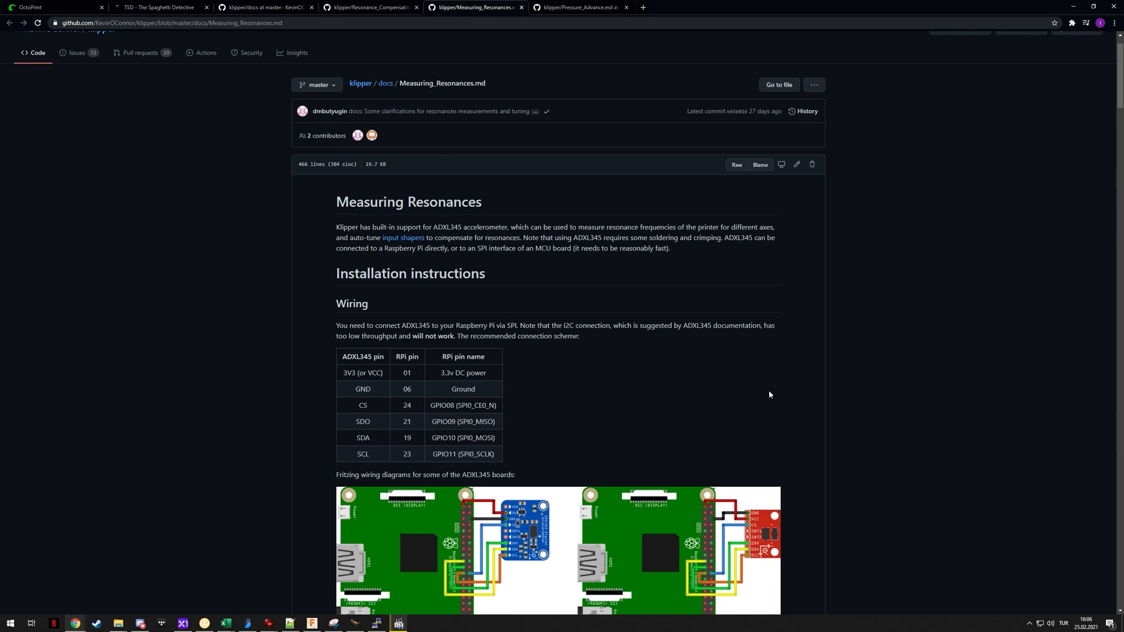
{"action": "scroll", "scroll_direction": "down", "scroll_amount": 3}
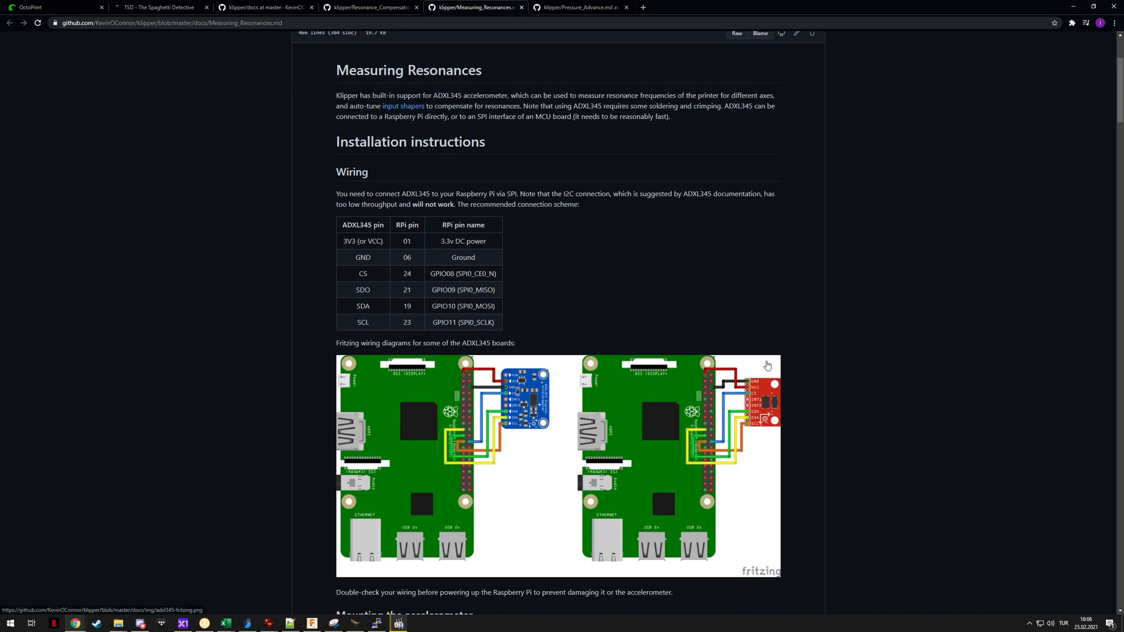
{"action": "mouse_move", "coordinate": [750, 326]}
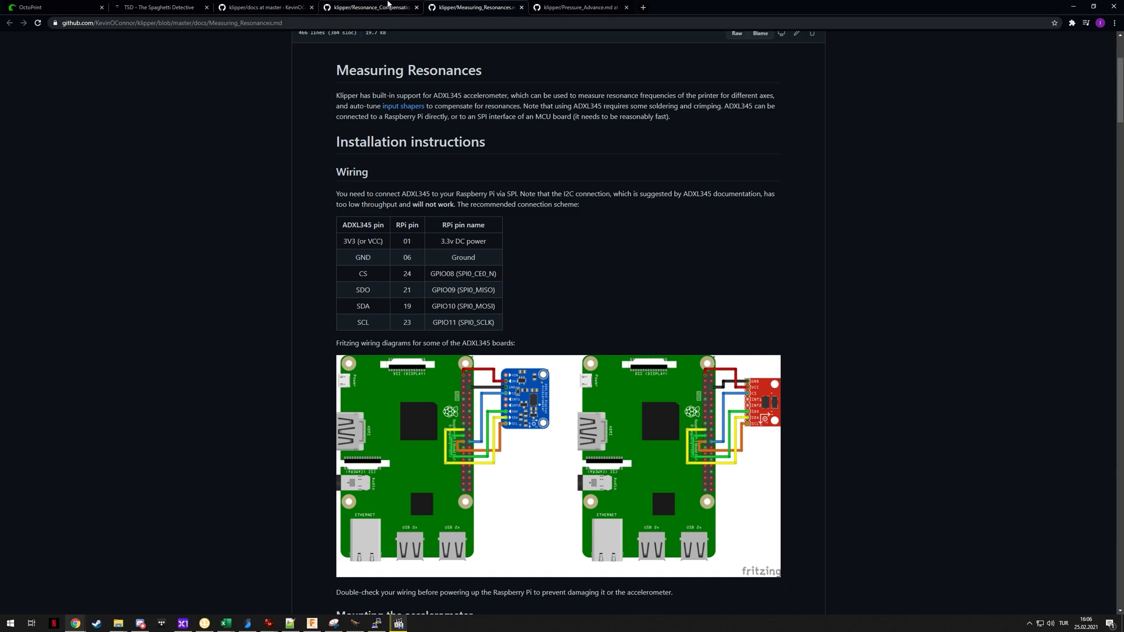
{"action": "left_click", "coordinate": [369, 7]}
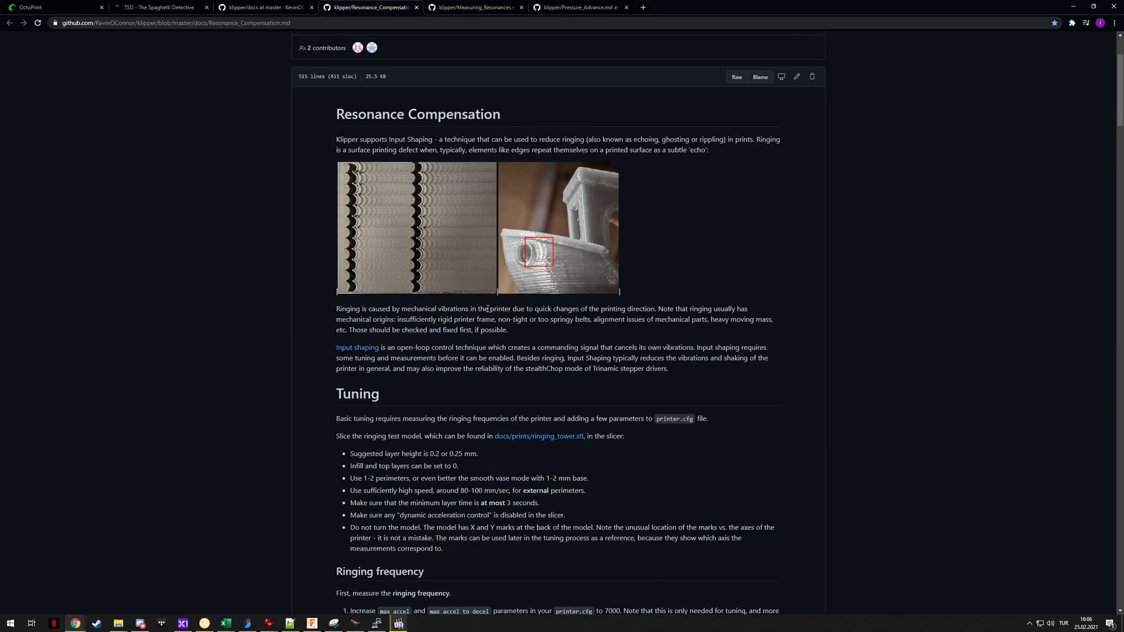
{"action": "scroll", "scroll_direction": "down", "scroll_amount": 3}
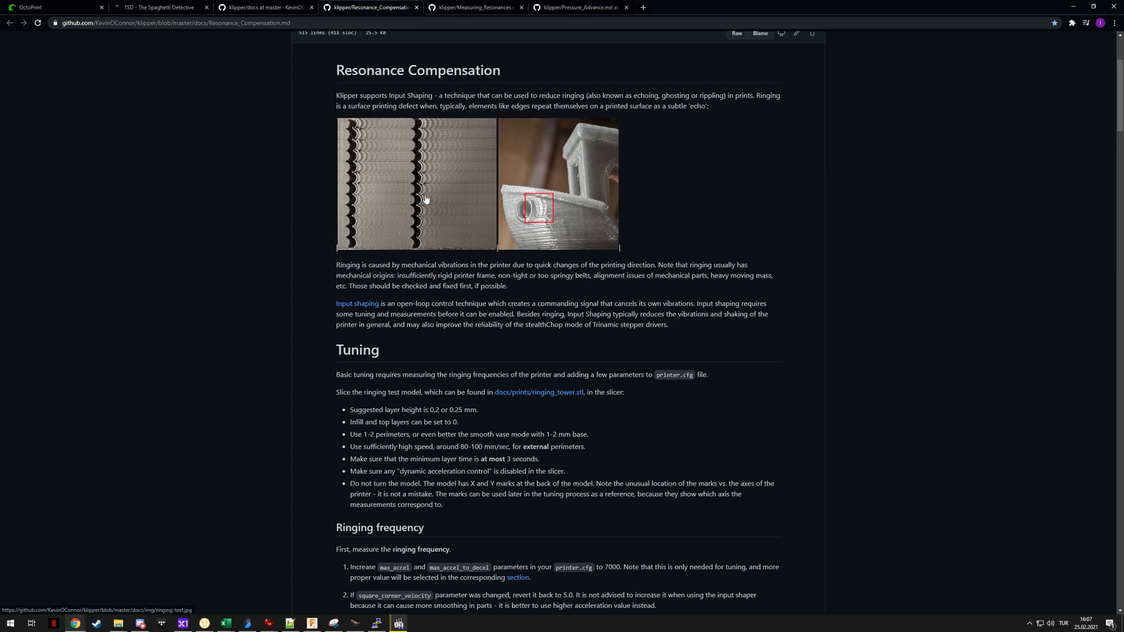
{"action": "mouse_move", "coordinate": [482, 302]}
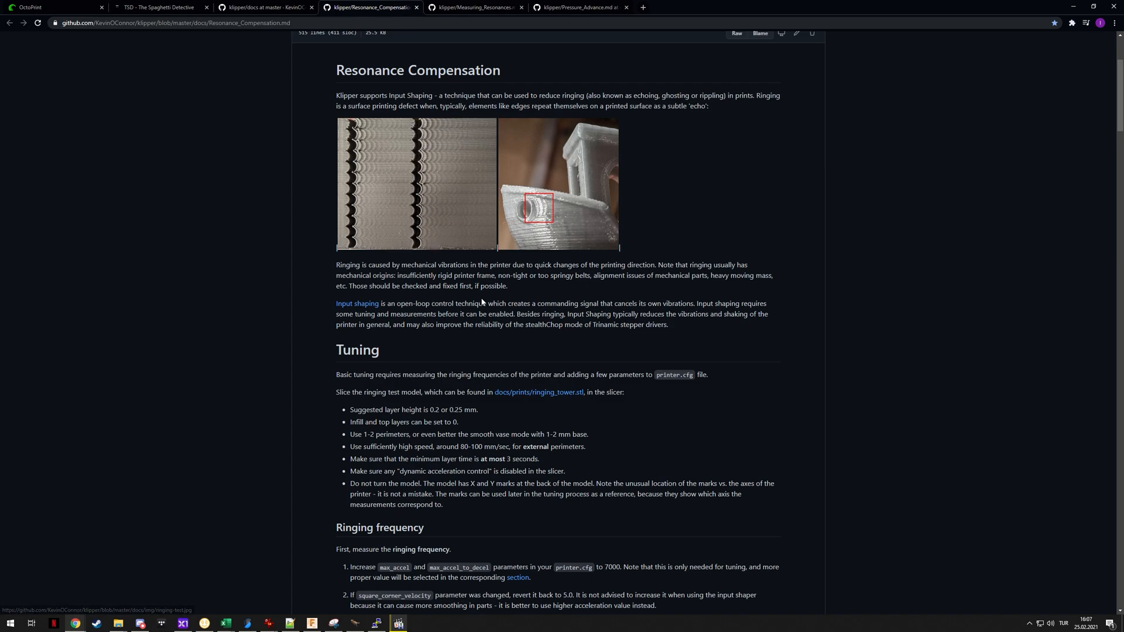
{"action": "scroll", "scroll_direction": "down", "scroll_amount": 3}
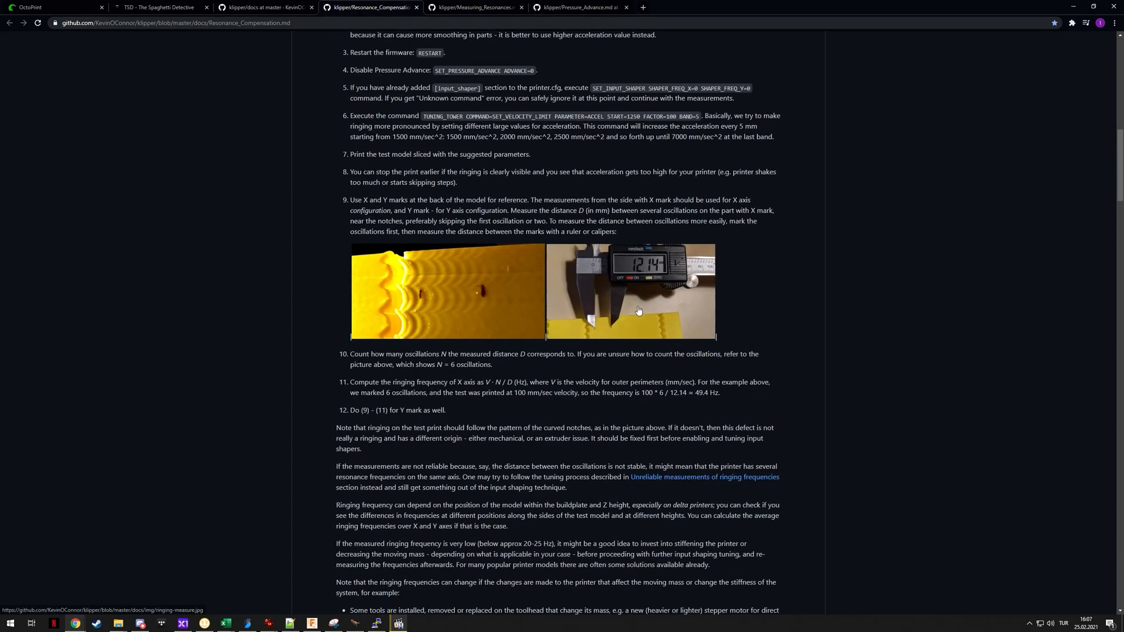
{"action": "scroll", "scroll_direction": "down", "scroll_amount": 3}
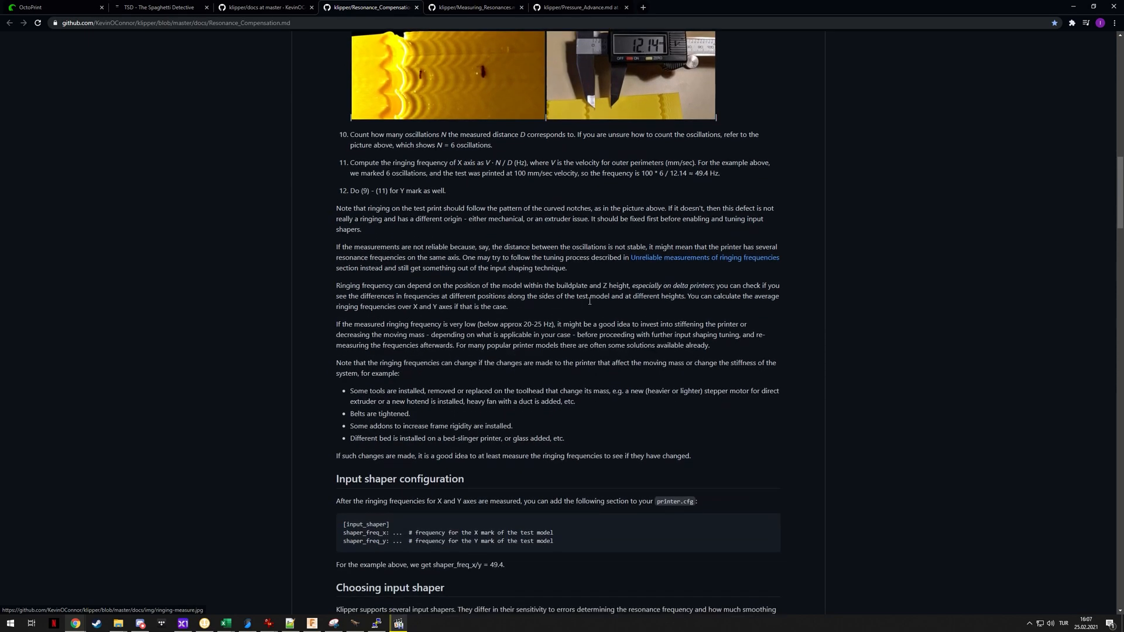
{"action": "scroll", "scroll_direction": "up", "scroll_amount": 3}
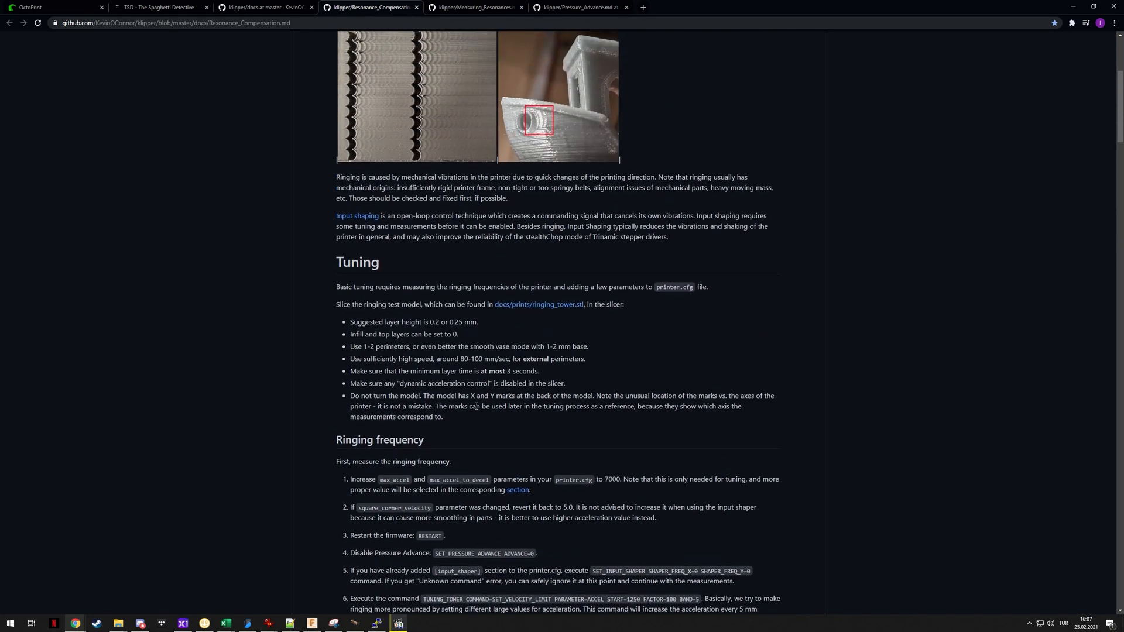
- Return to the Measuring Resonances doc and skim its wiring and setup sections
{"action": "left_click", "coordinate": [473, 7]}
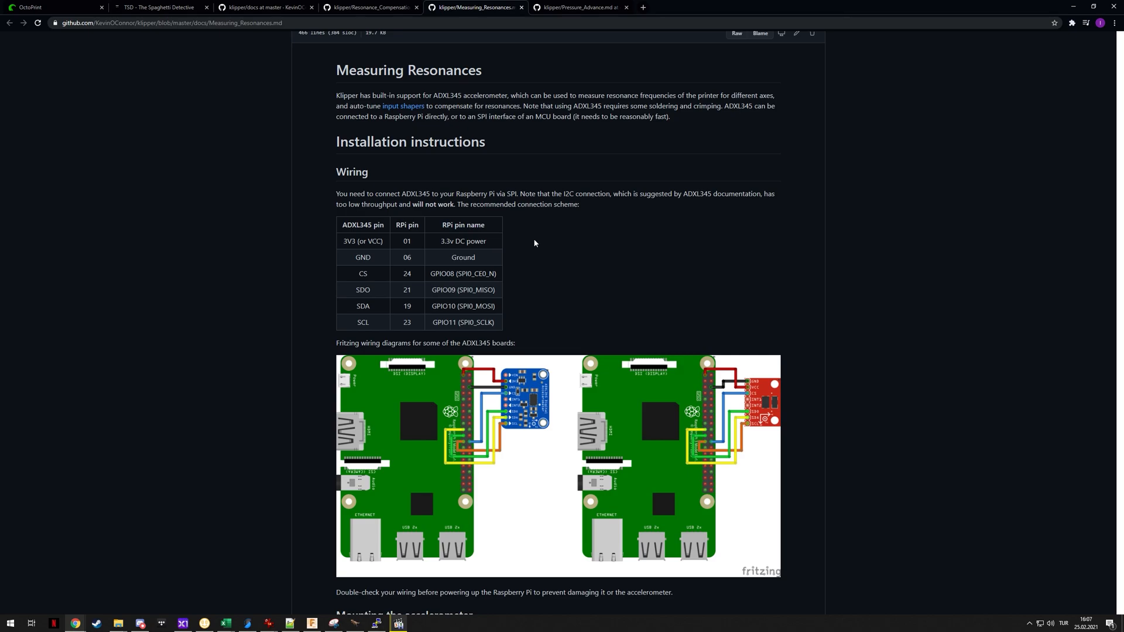
{"action": "mouse_move", "coordinate": [514, 242]}
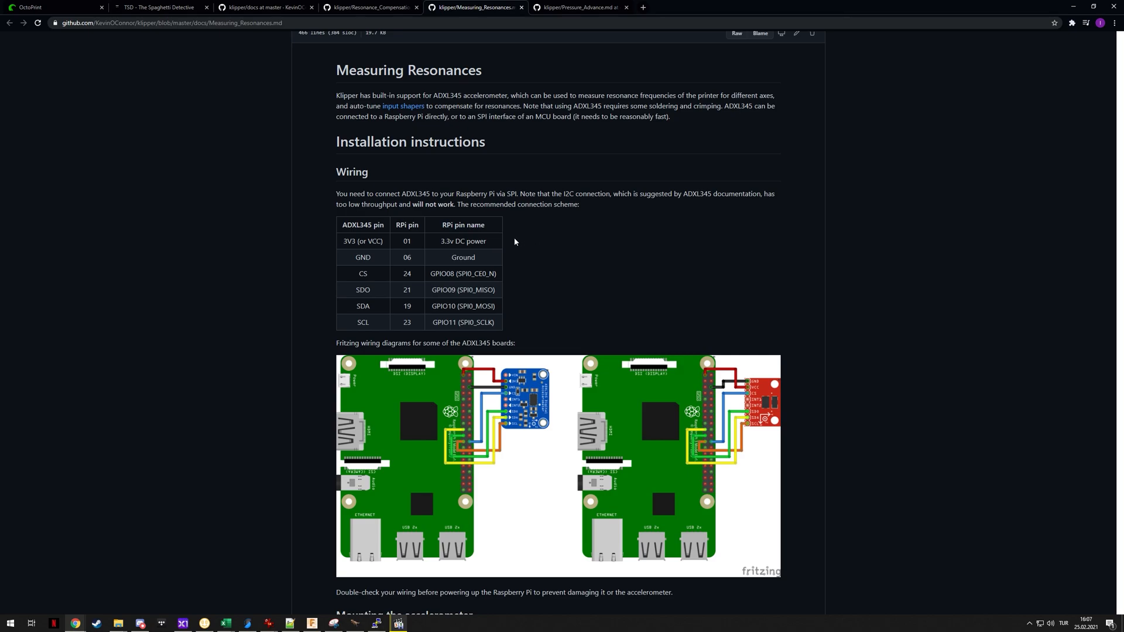
{"action": "mouse_move", "coordinate": [489, 242]}
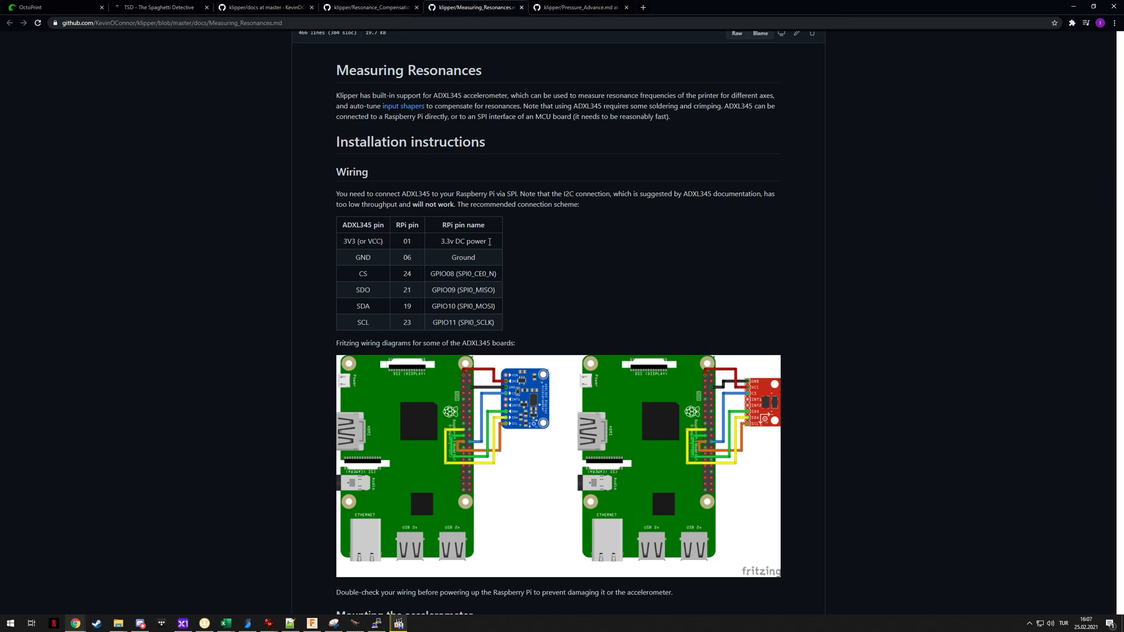
{"action": "scroll", "scroll_direction": "down", "scroll_amount": 3}
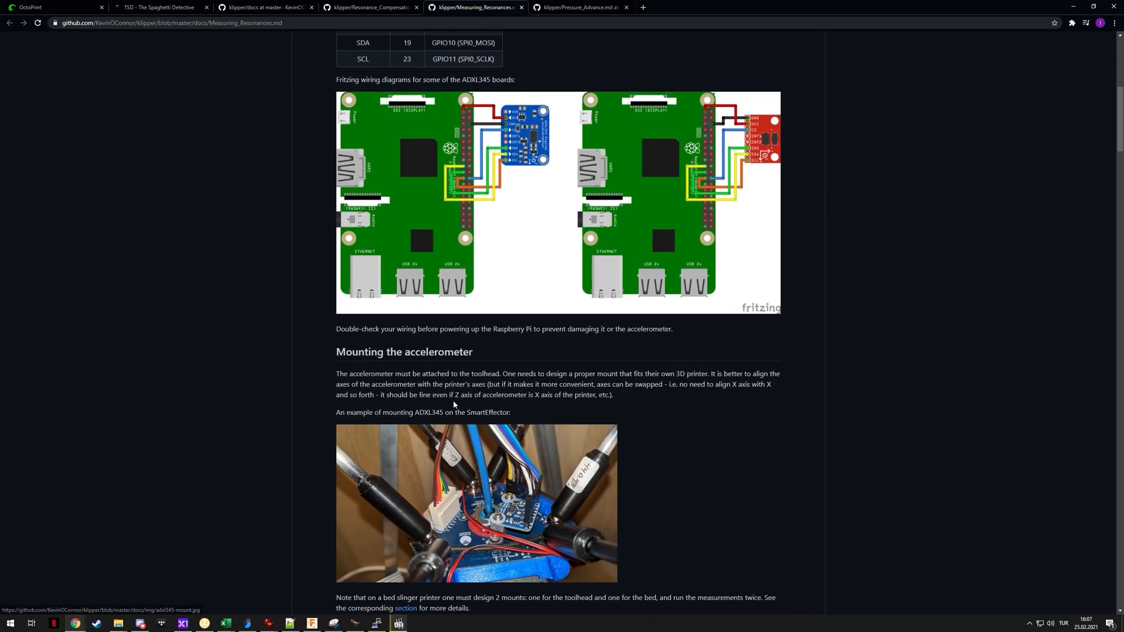
{"action": "scroll", "scroll_direction": "down", "scroll_amount": 3}
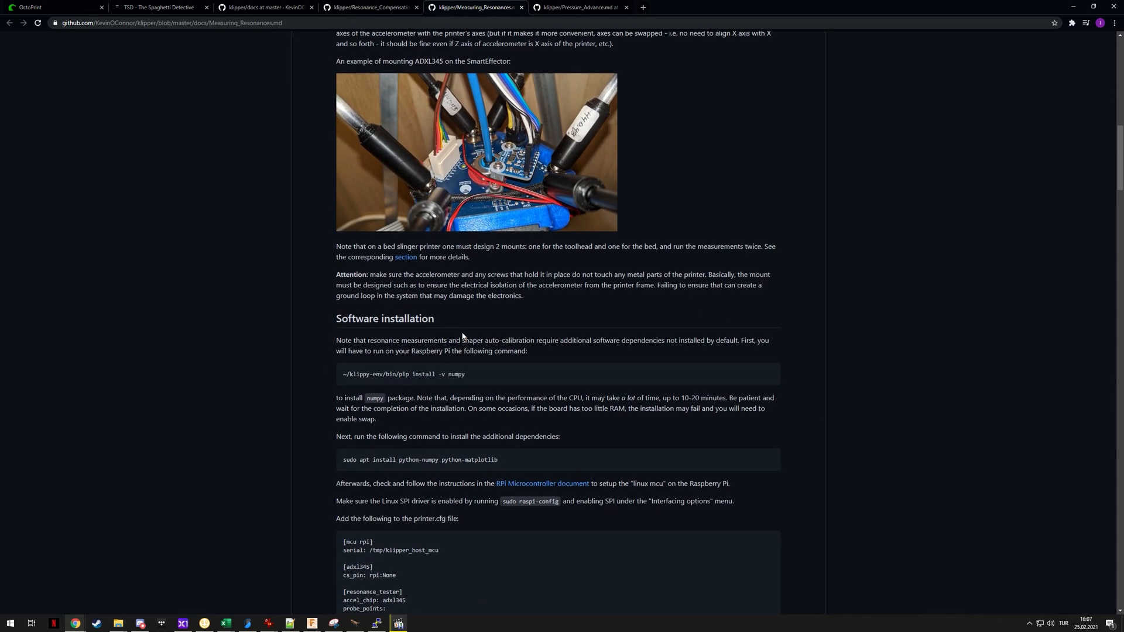
{"action": "scroll", "scroll_direction": "up", "scroll_amount": 3}
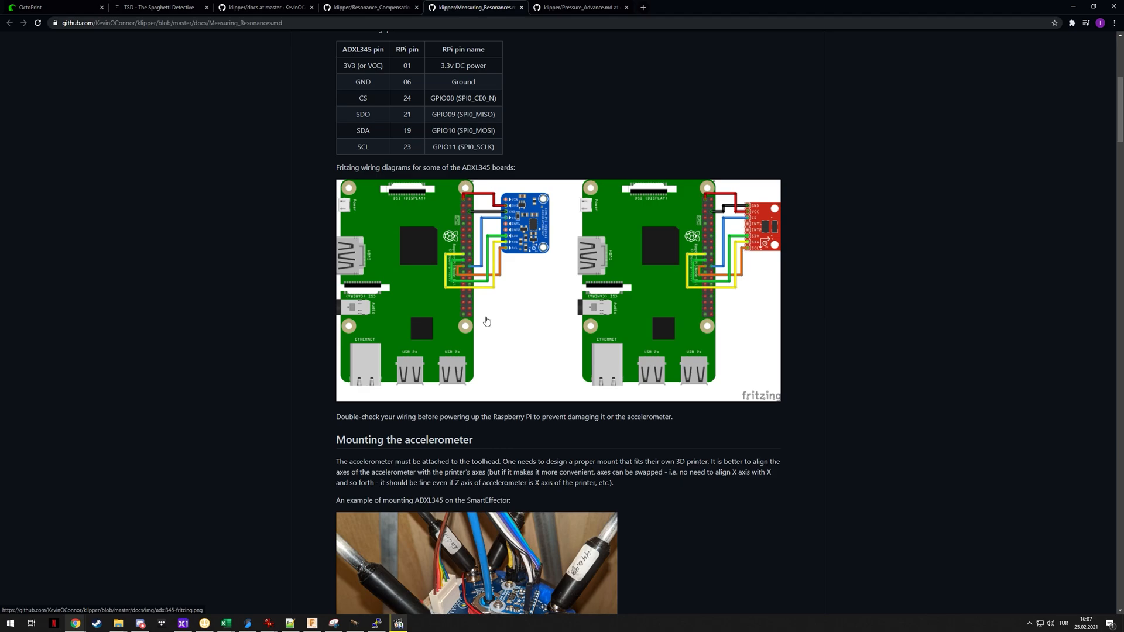
- Read through the frequency-response chart sections around Max smoothing and Bed-slinger printers
{"action": "scroll", "scroll_direction": "down", "scroll_amount": 3}
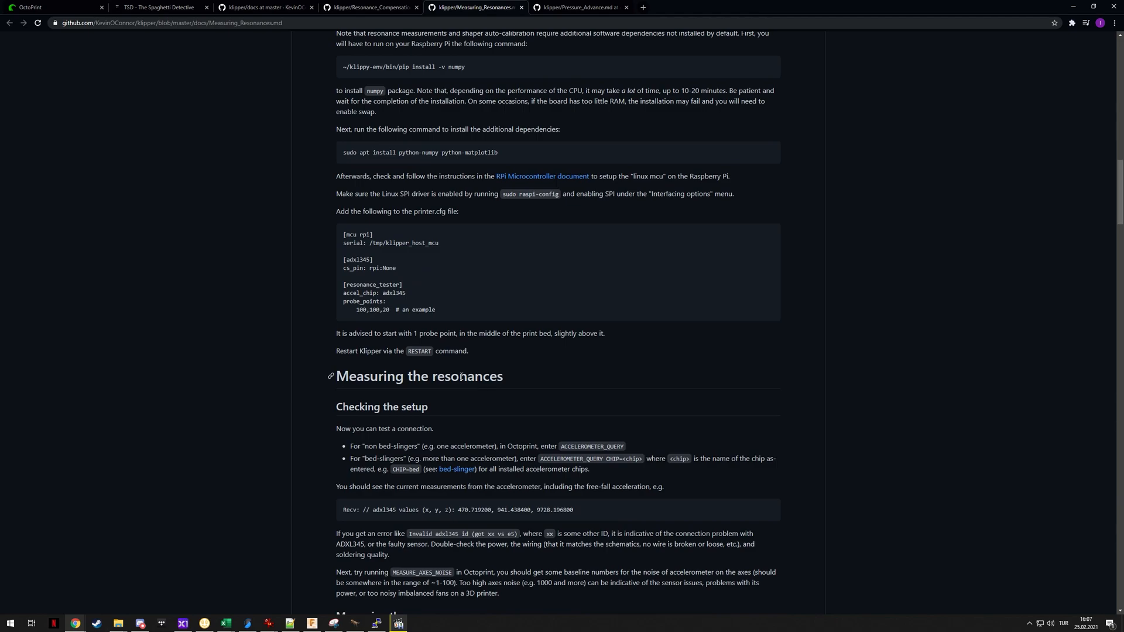
{"action": "scroll", "scroll_direction": "up", "scroll_amount": 3}
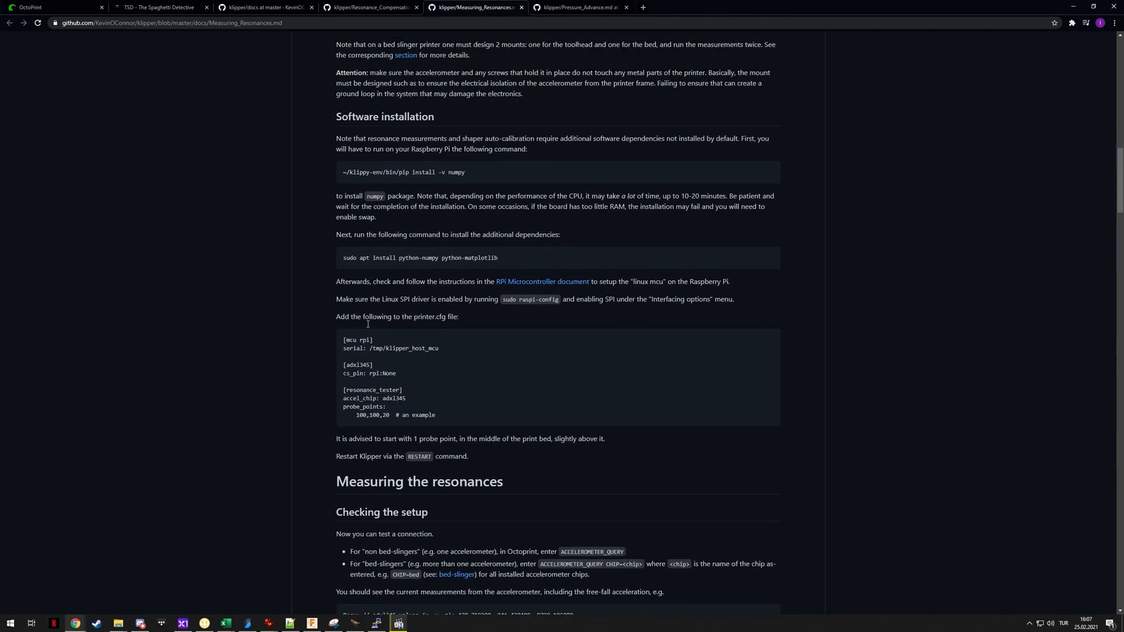
{"action": "scroll", "scroll_direction": "down", "scroll_amount": 3}
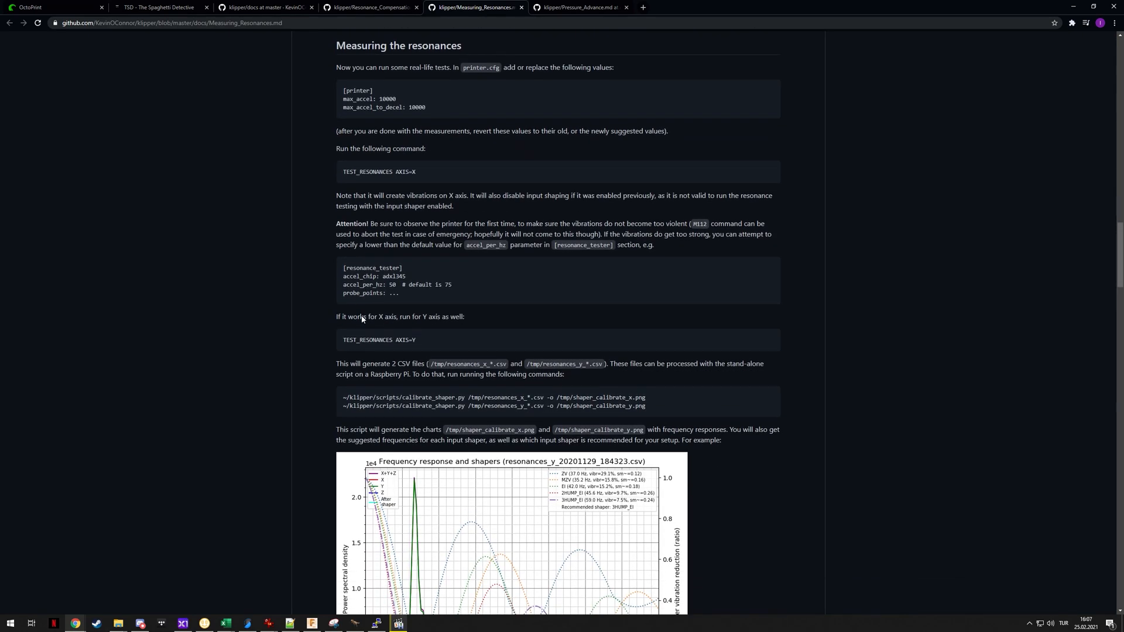
{"action": "scroll", "scroll_direction": "down", "scroll_amount": 3}
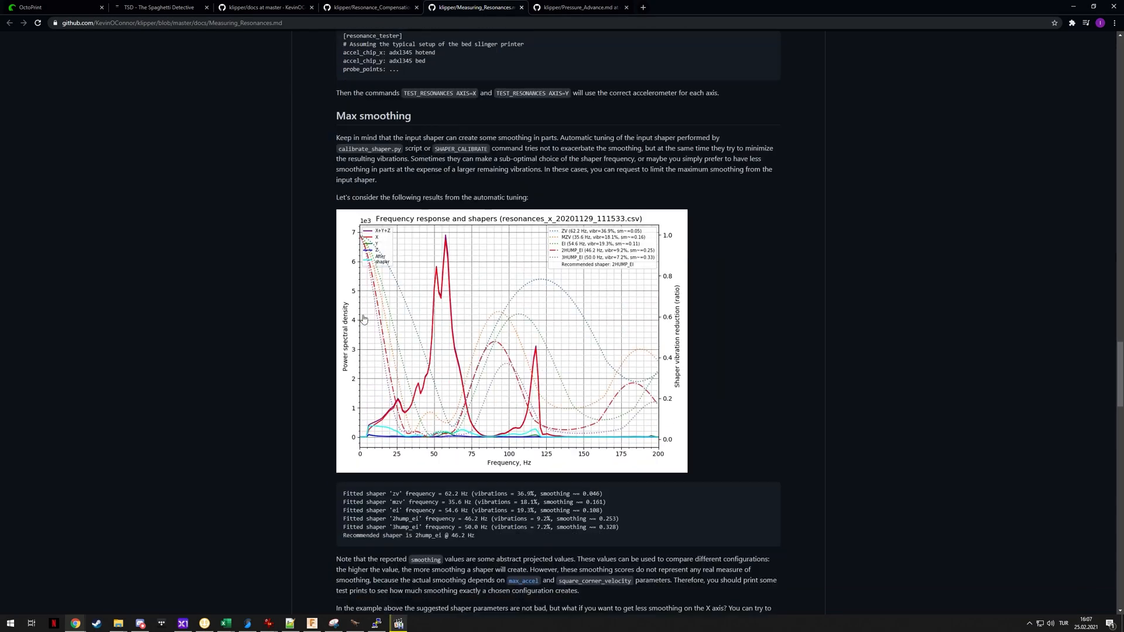
{"action": "scroll", "scroll_direction": "down", "scroll_amount": 3}
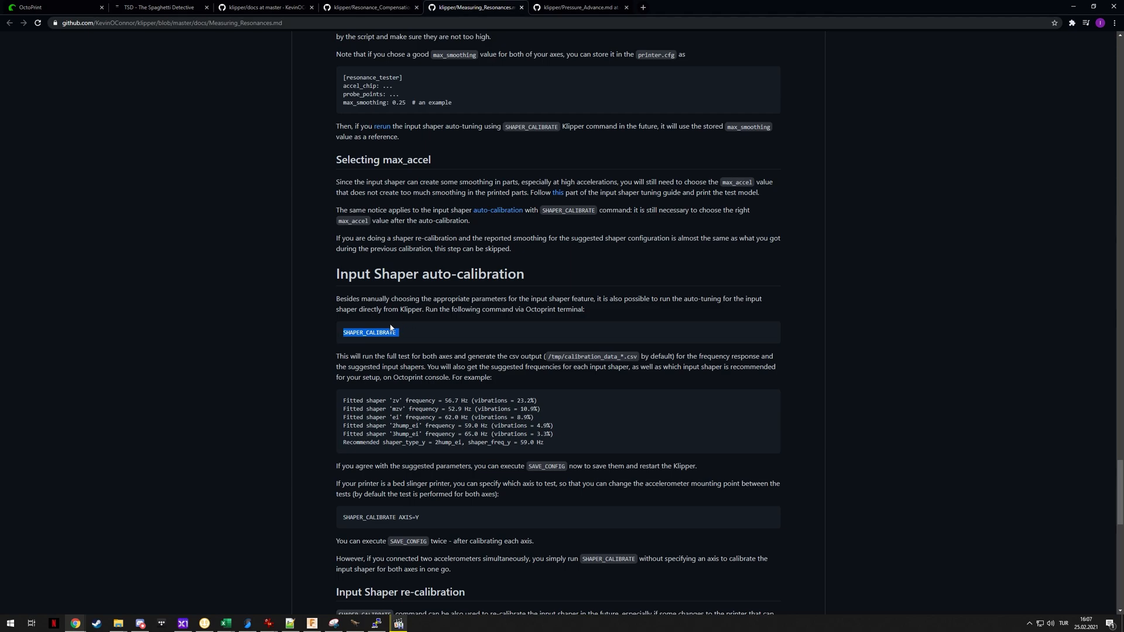
{"action": "scroll", "scroll_direction": "up", "scroll_amount": 3}
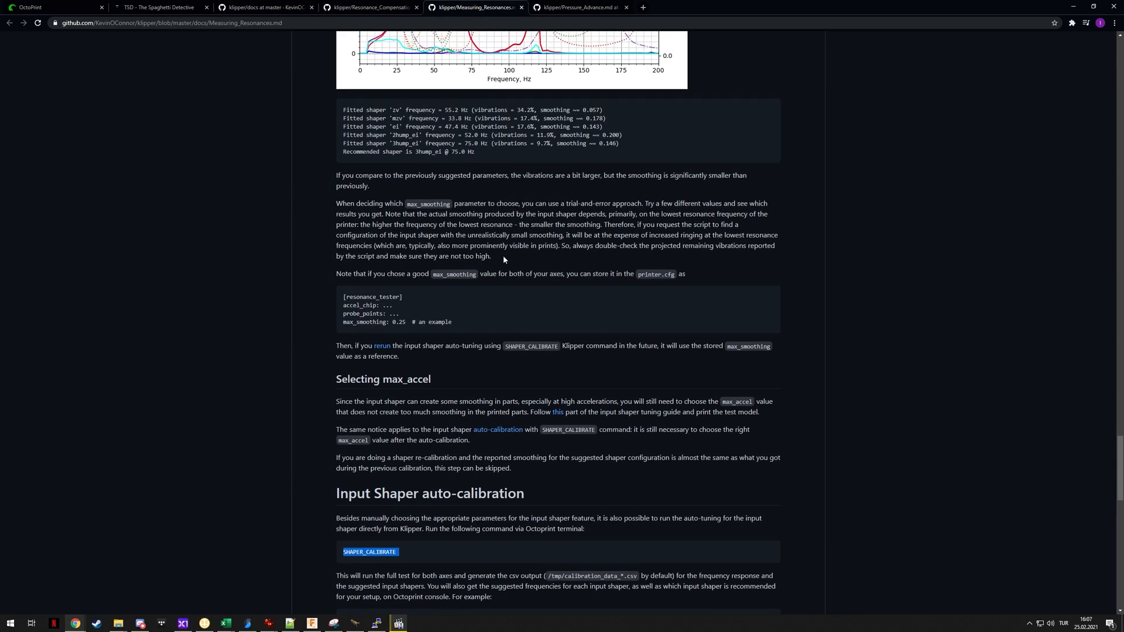
{"action": "mouse_move", "coordinate": [496, 255]}
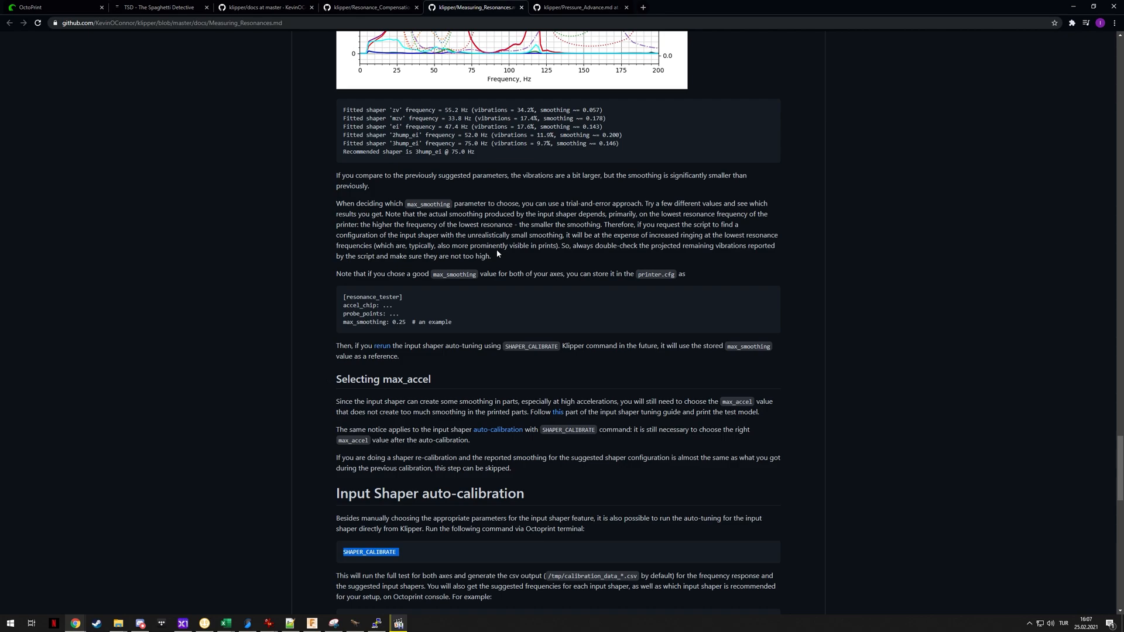
{"action": "scroll", "scroll_direction": "up", "scroll_amount": 3}
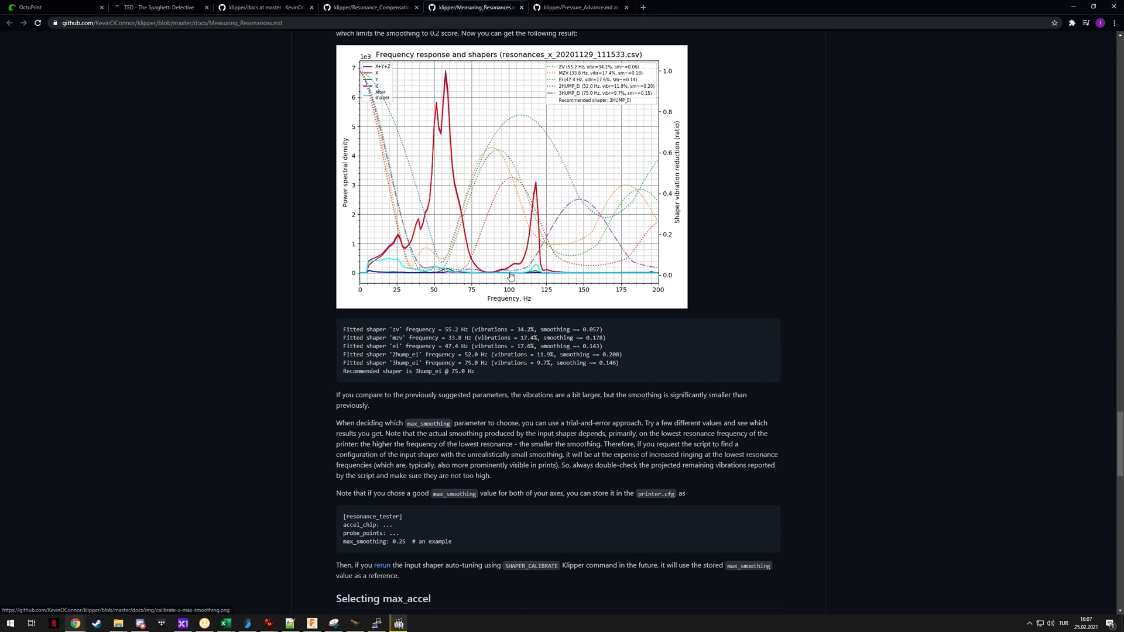
{"action": "scroll", "scroll_direction": "up", "scroll_amount": 3}
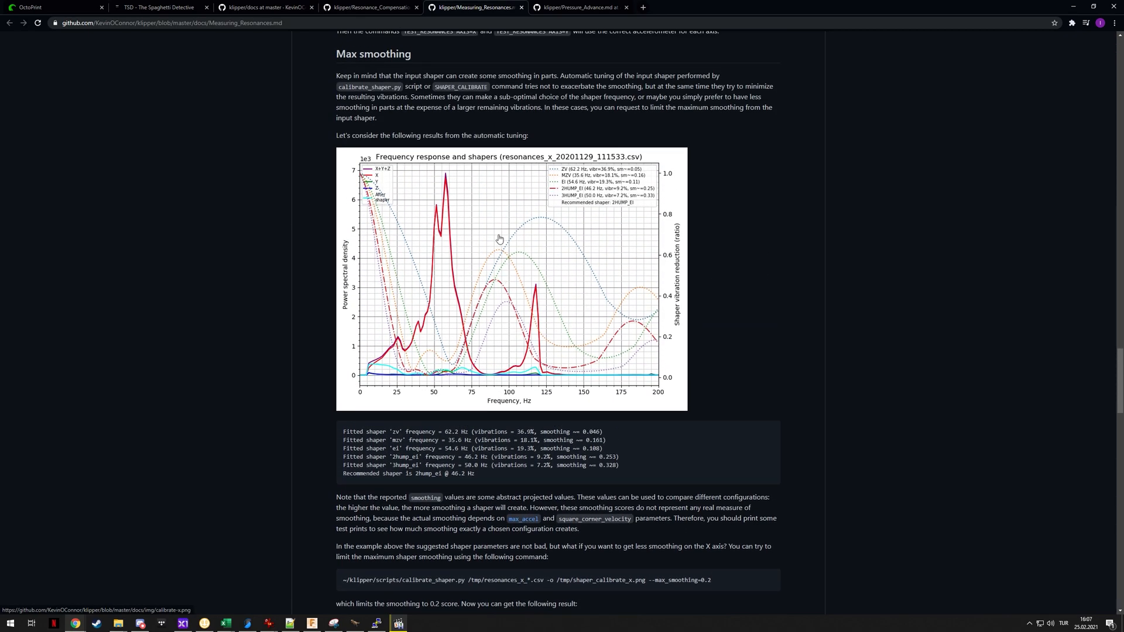
{"action": "mouse_move", "coordinate": [660, 281]}
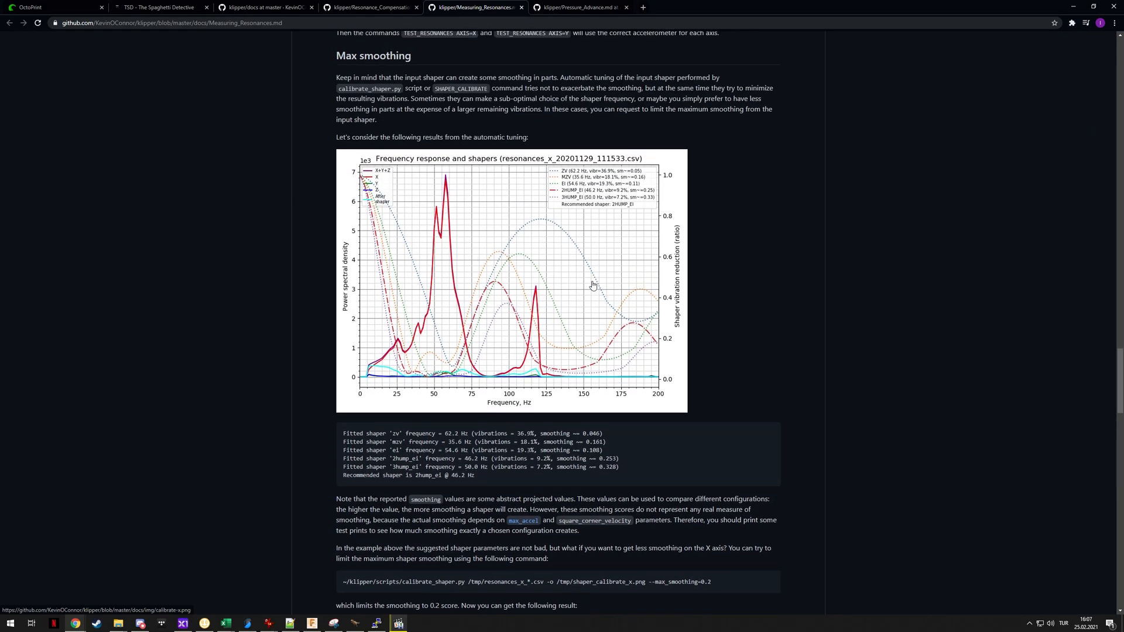
{"action": "scroll", "scroll_direction": "up", "scroll_amount": 3}
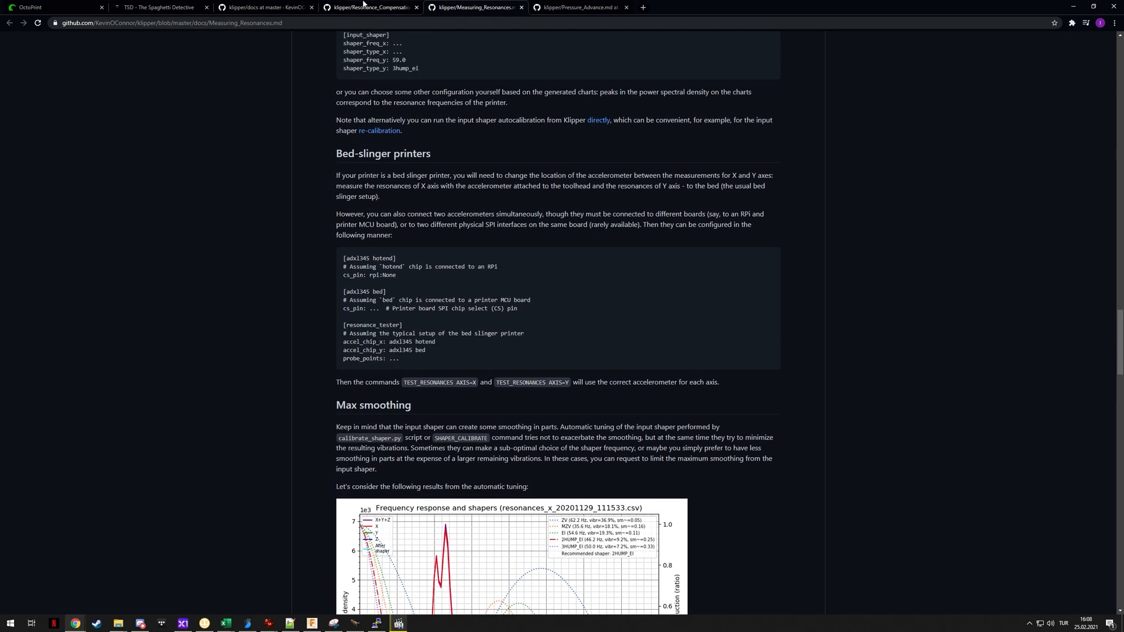
- Hop between the Resonance Compensation, Pressure Advance and Measuring Resonances doc tabs
{"action": "left_click", "coordinate": [370, 7]}
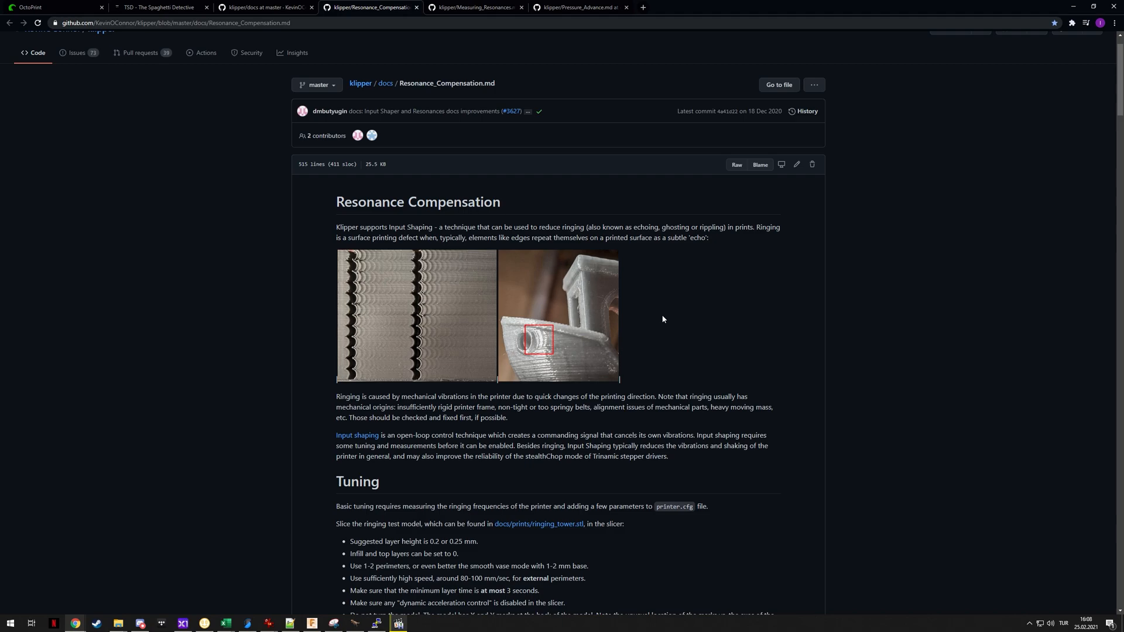
{"action": "left_click", "coordinate": [577, 7]}
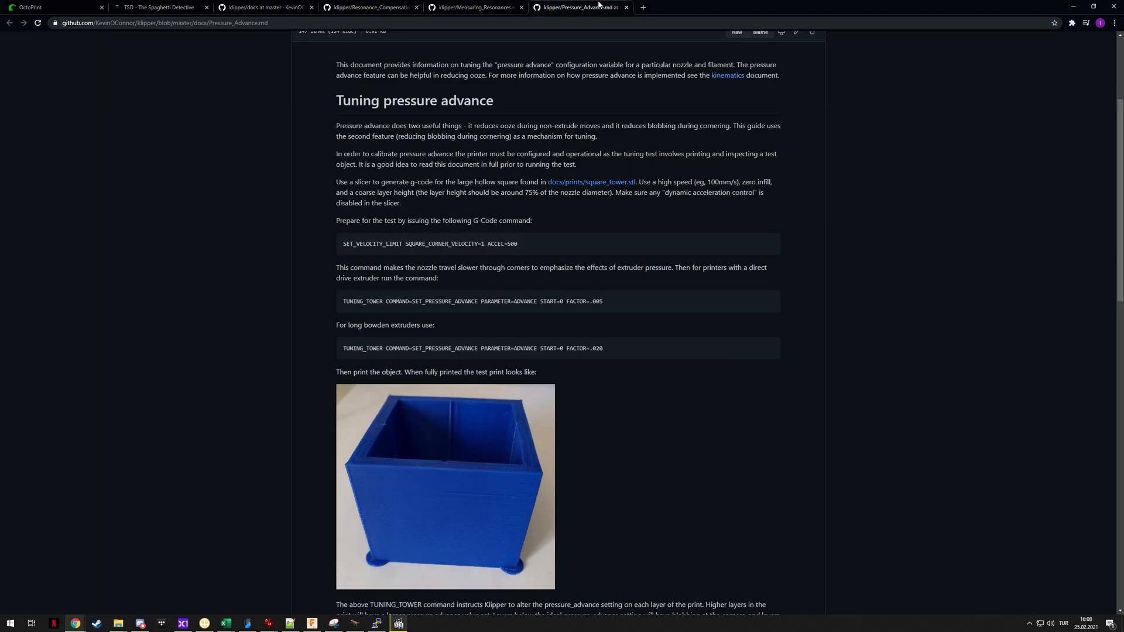
{"action": "left_click", "coordinate": [473, 7]}
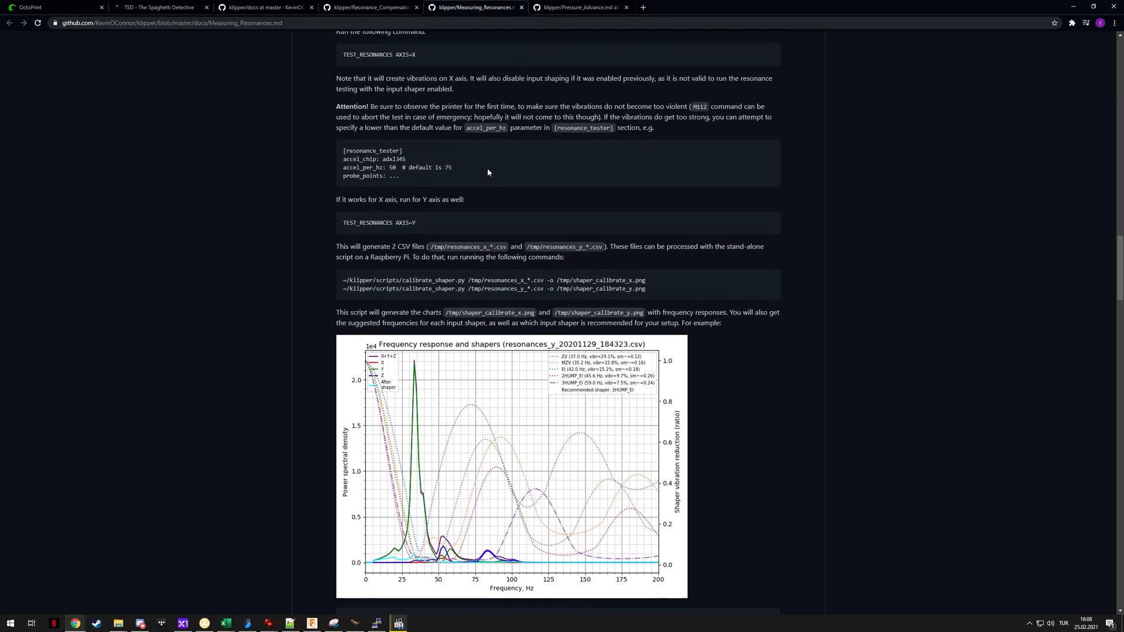
{"action": "scroll", "scroll_direction": "up", "scroll_amount": 3}
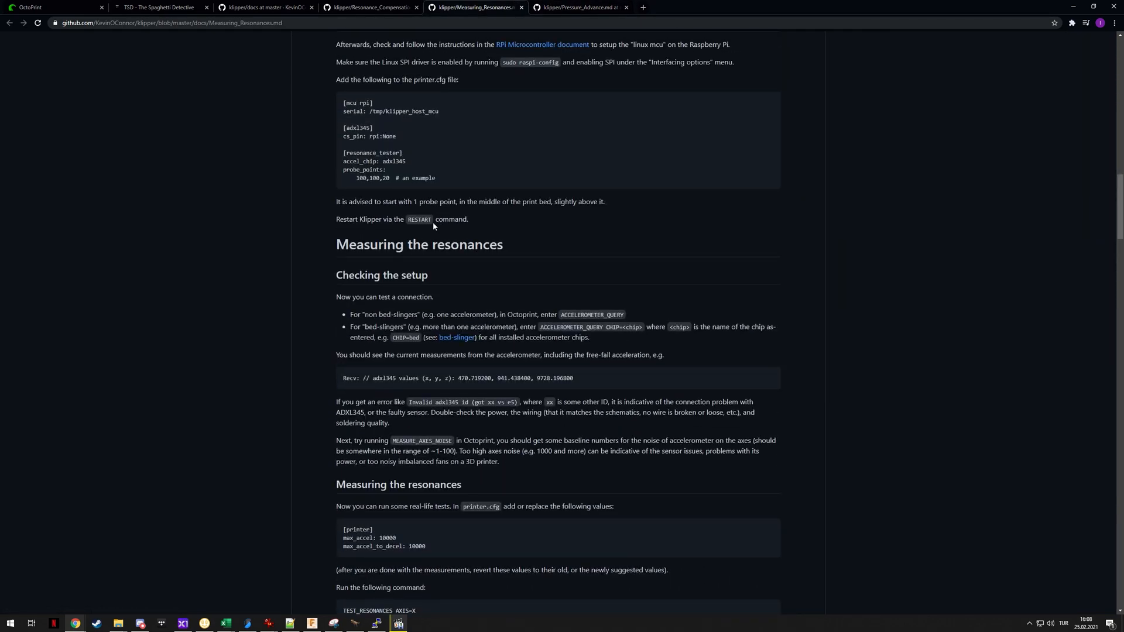
{"action": "scroll", "scroll_direction": "up", "scroll_amount": 3}
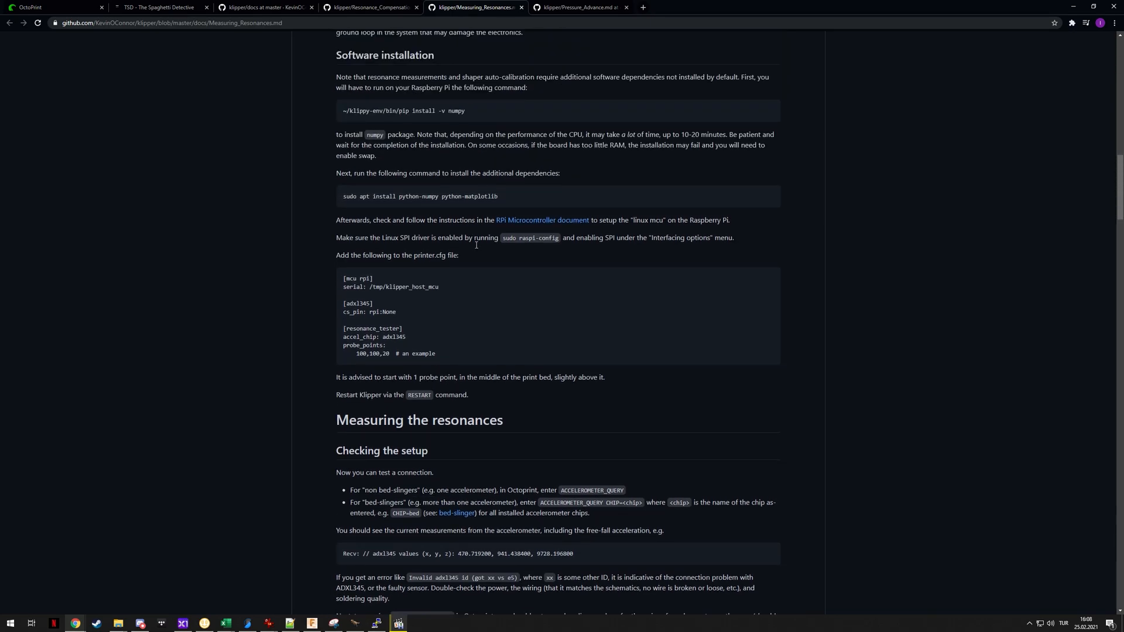
- Go to the Pressure Advance doc and scroll to the tuning tower photo
{"action": "left_click", "coordinate": [581, 7]}
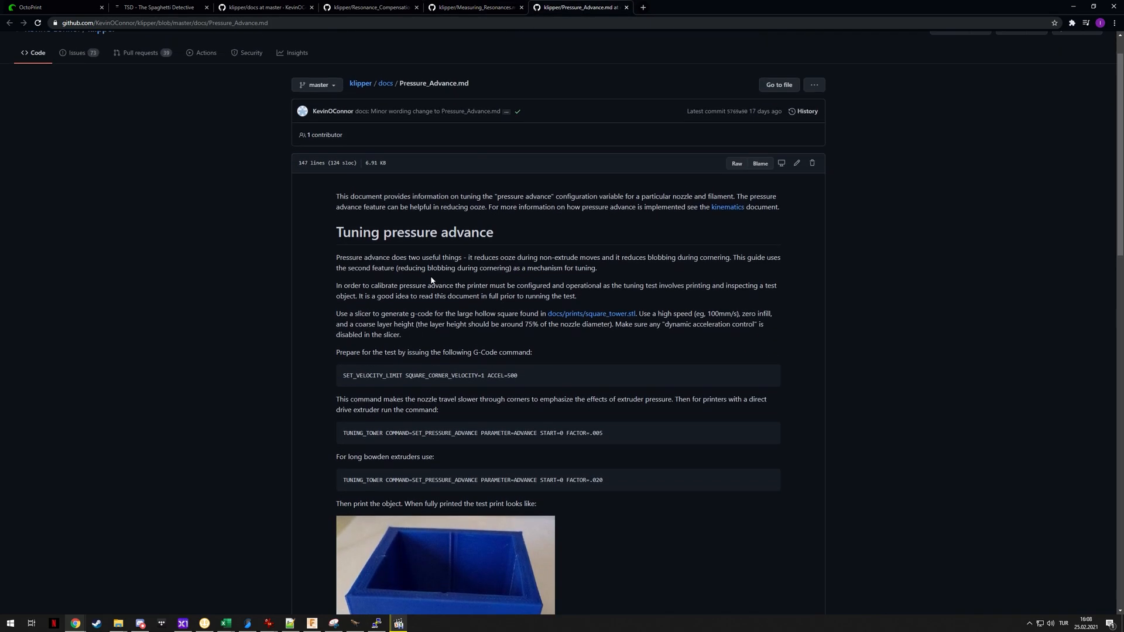
{"action": "scroll", "scroll_direction": "down", "scroll_amount": 3}
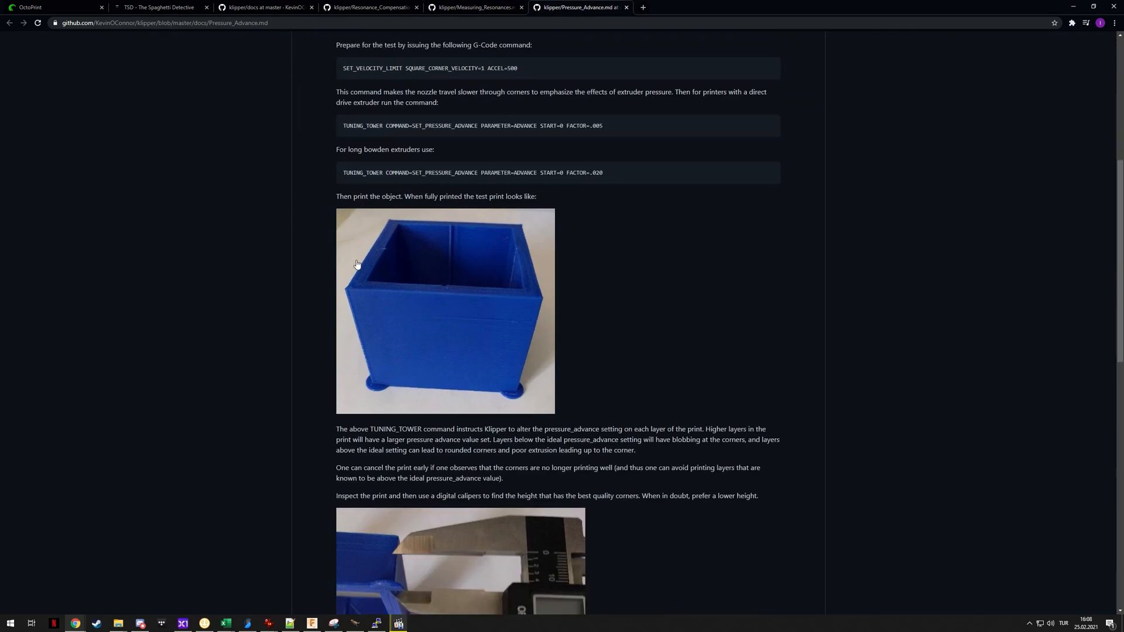
{"action": "mouse_move", "coordinate": [375, 390]}
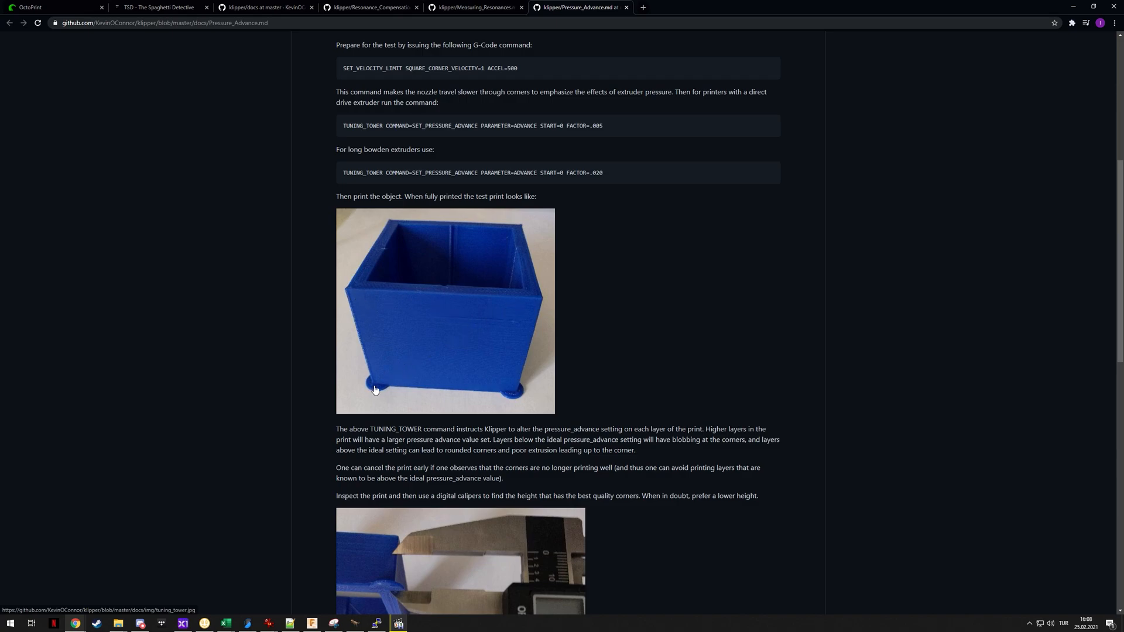
{"action": "scroll", "scroll_direction": "down", "scroll_amount": 3}
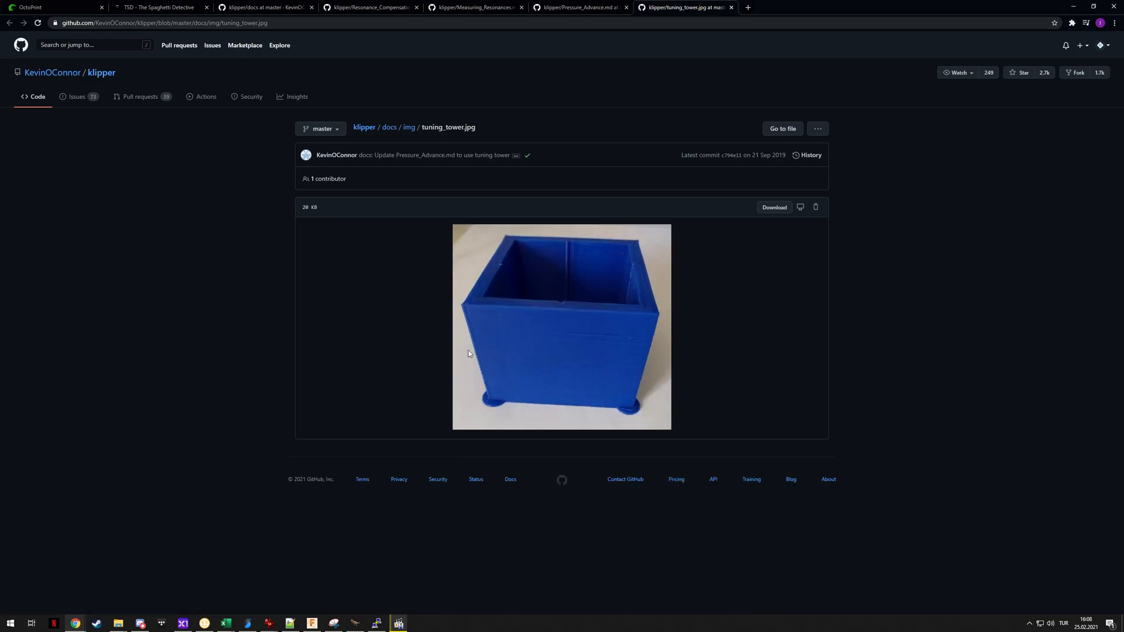
- Zoom in on the standalone tuning tower photo, then close it
{"action": "key", "text": "ctrl+plus"}
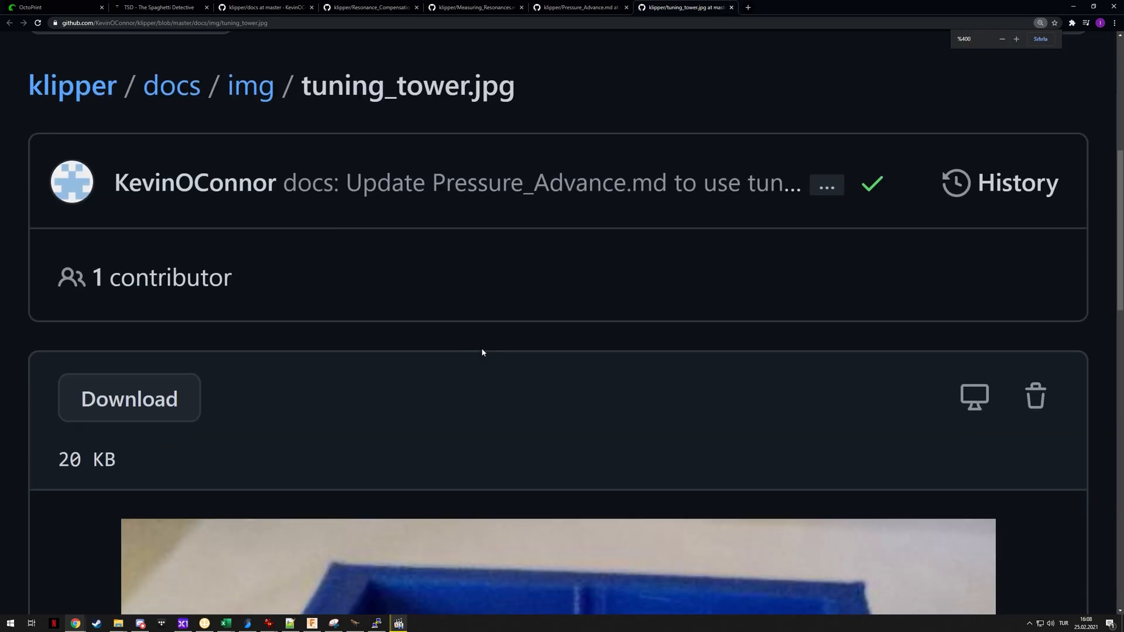
{"action": "scroll", "scroll_direction": "down", "scroll_amount": 3}
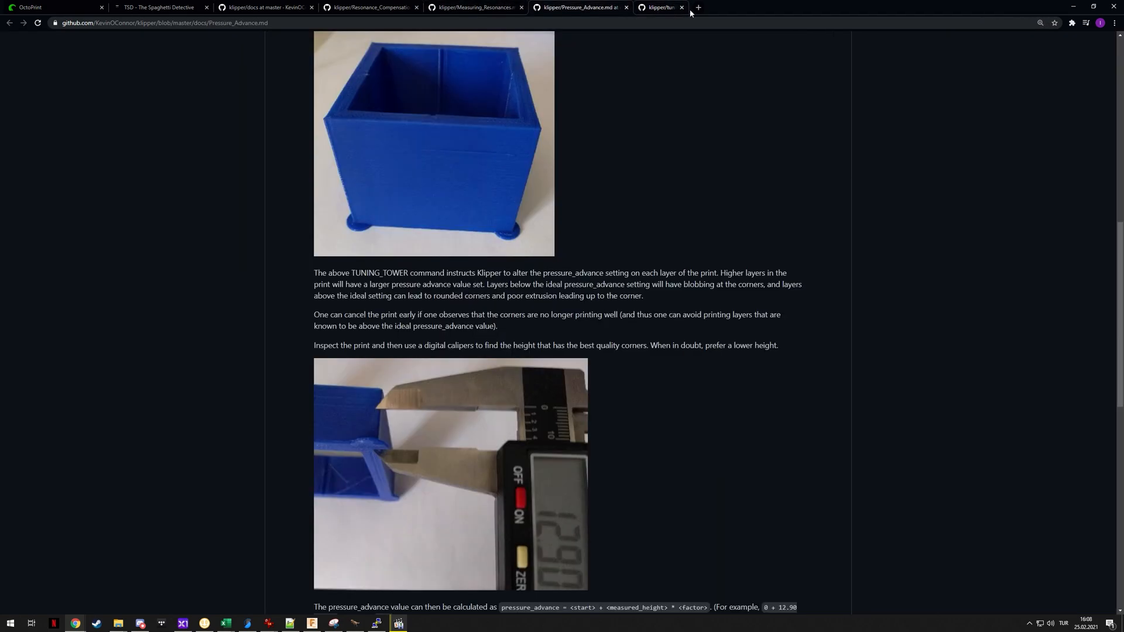
{"action": "left_click", "coordinate": [680, 7]}
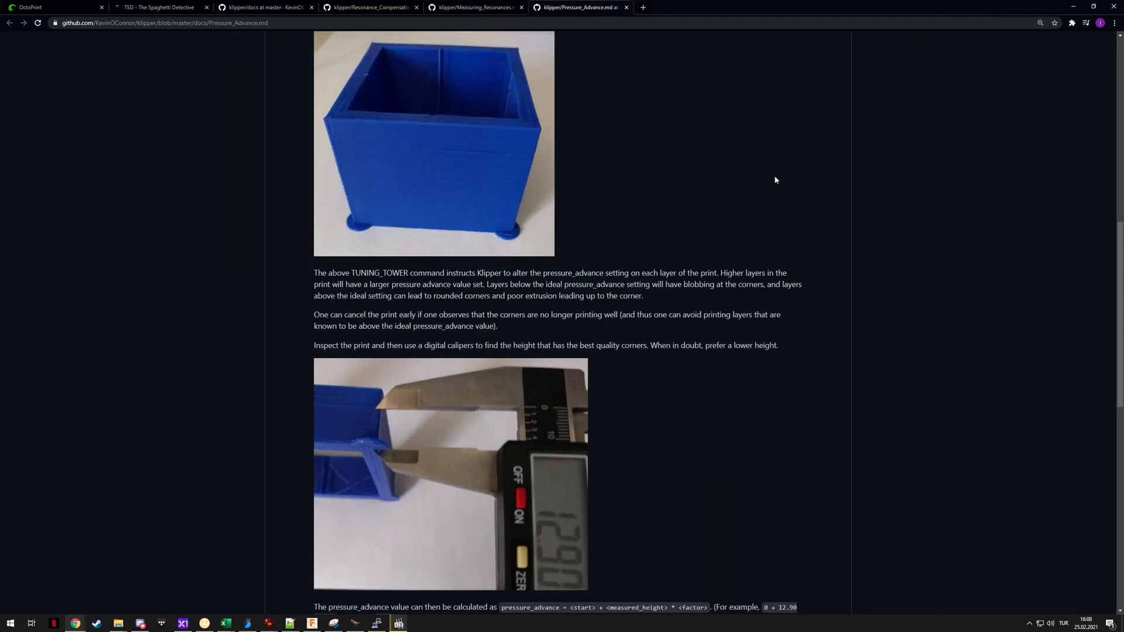
{"action": "mouse_move", "coordinate": [765, 183]}
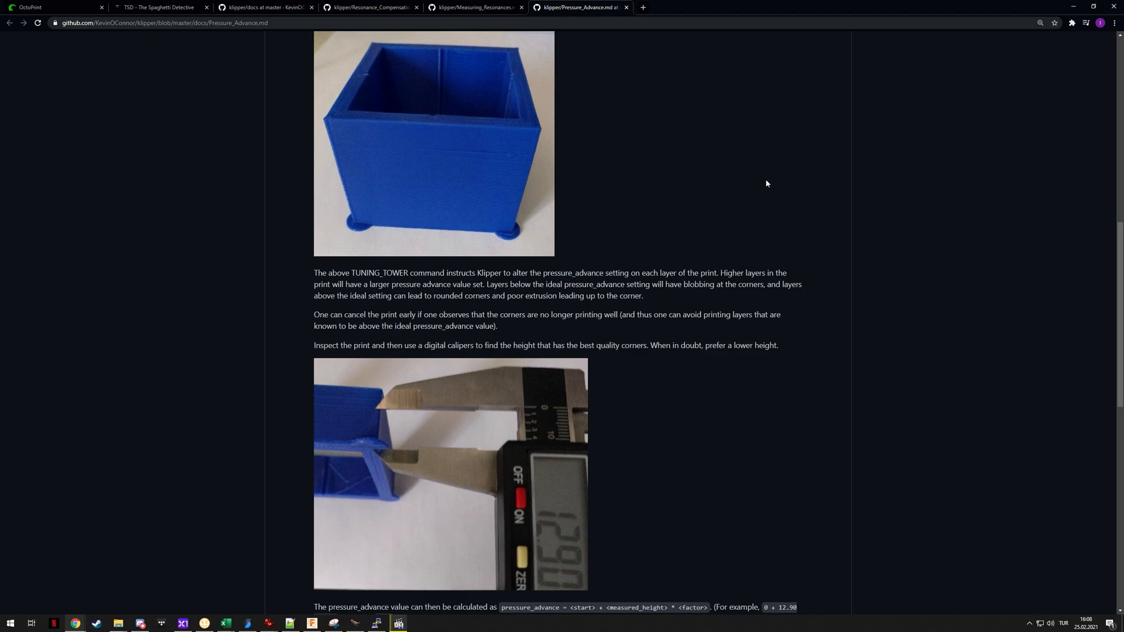
- Flip between the Measuring Resonances and Pressure Advance doc tabs
{"action": "left_click", "coordinate": [475, 7]}
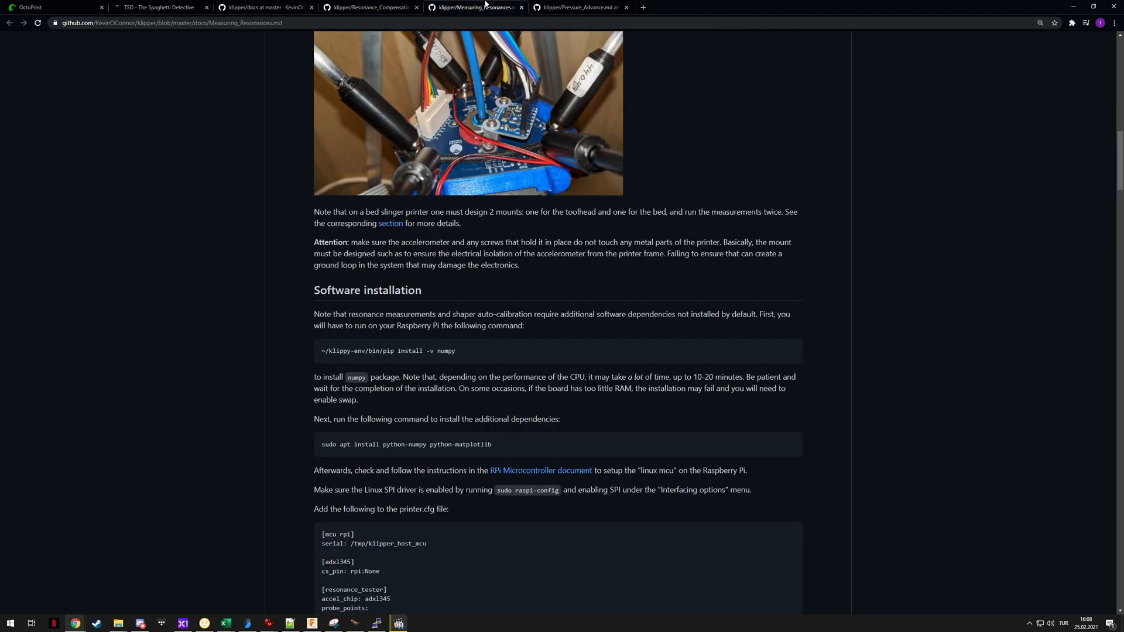
{"action": "scroll", "scroll_direction": "up", "scroll_amount": 3}
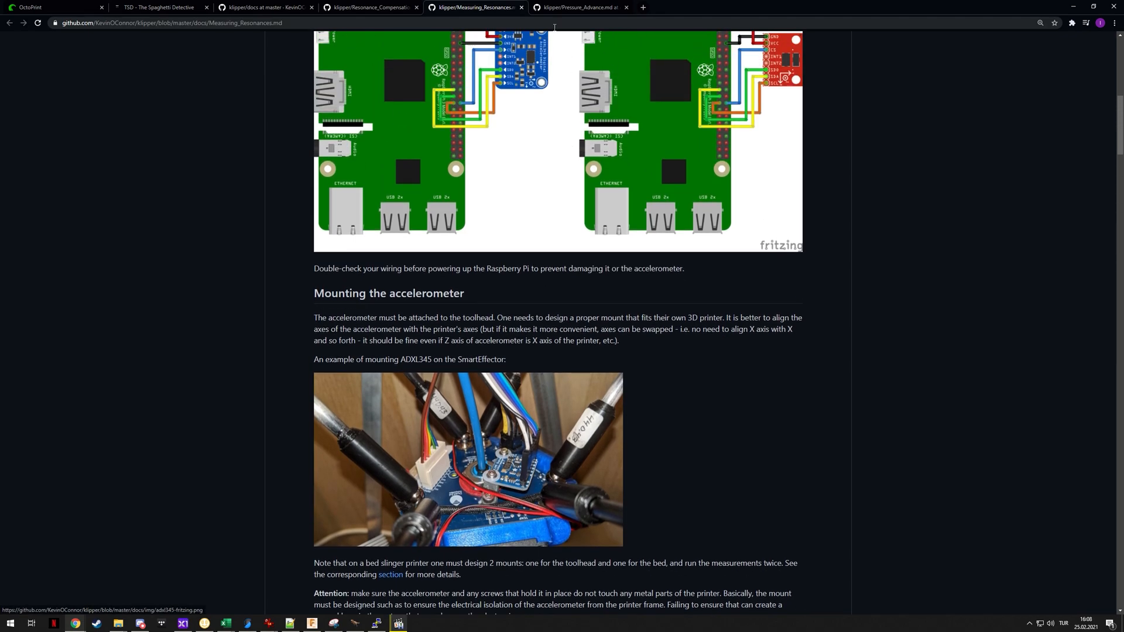
{"action": "left_click", "coordinate": [577, 7]}
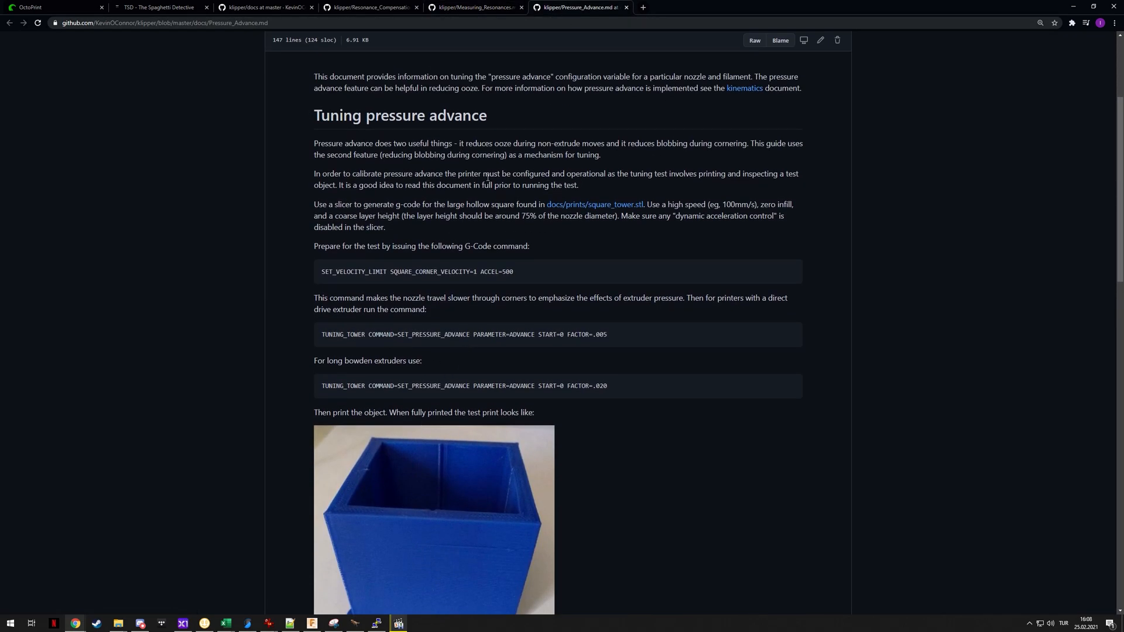
{"action": "left_click", "coordinate": [473, 8]}
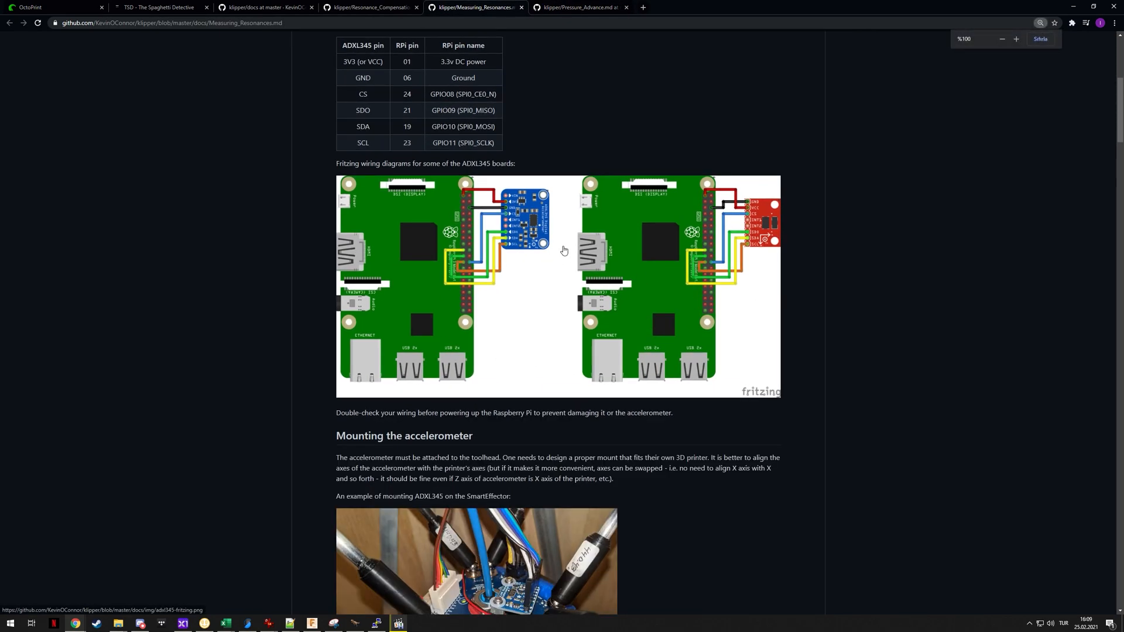
{"action": "left_click", "coordinate": [579, 7]}
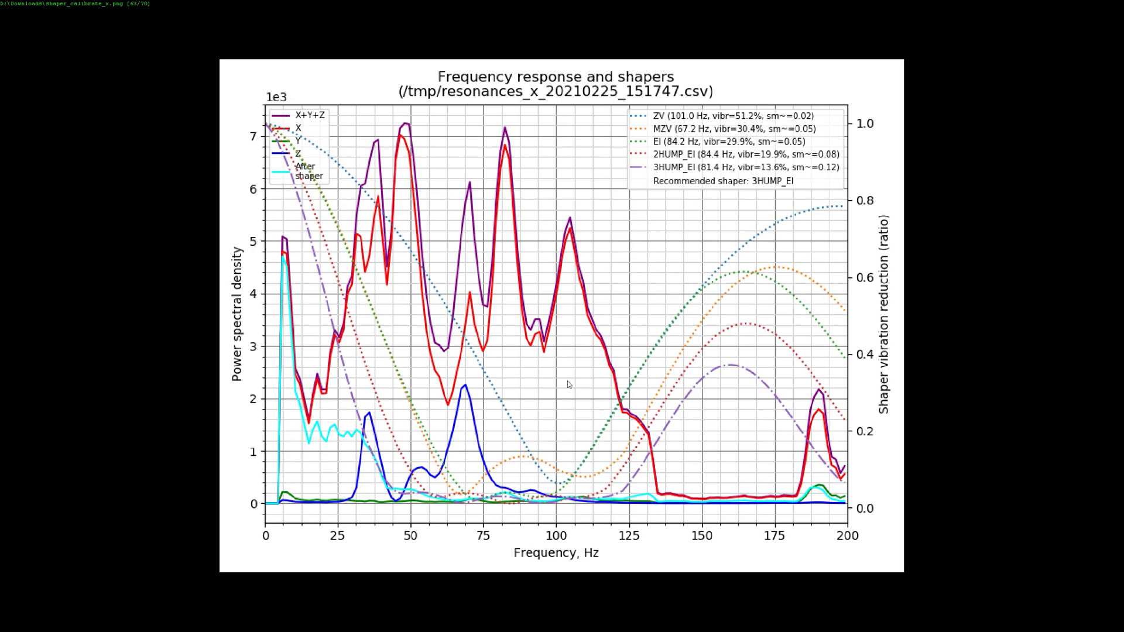
{"action": "mouse_move", "coordinate": [344, 358]}
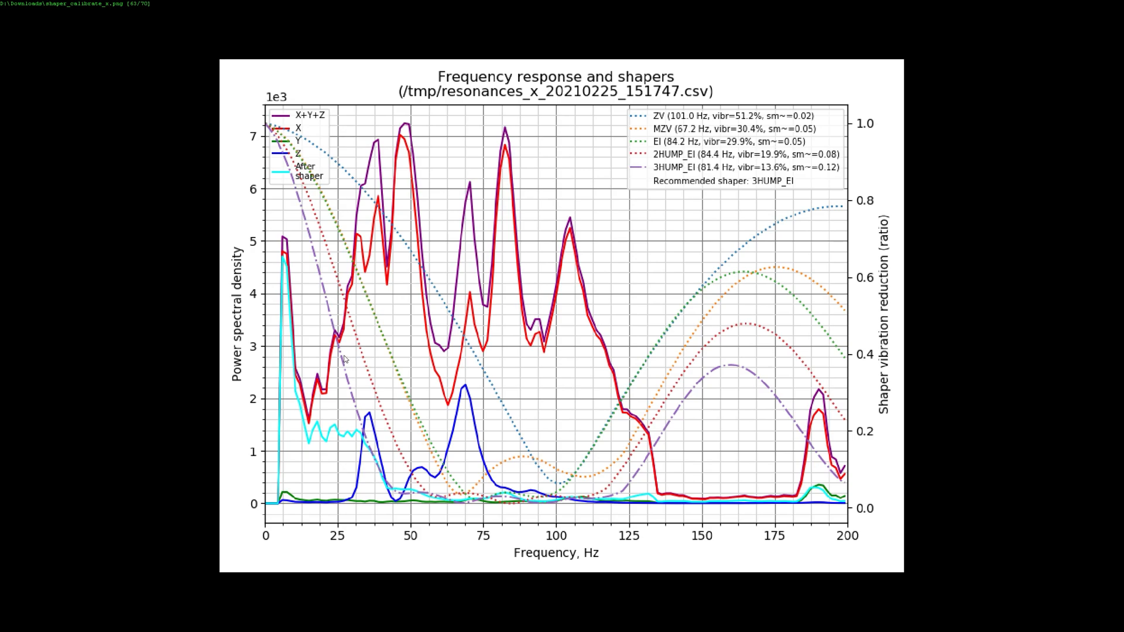
- Glance at the Y-axis 2HUMP_EI chart, then return to the X-axis 3HUMP_EI chart
{"action": "key", "text": "Right"}
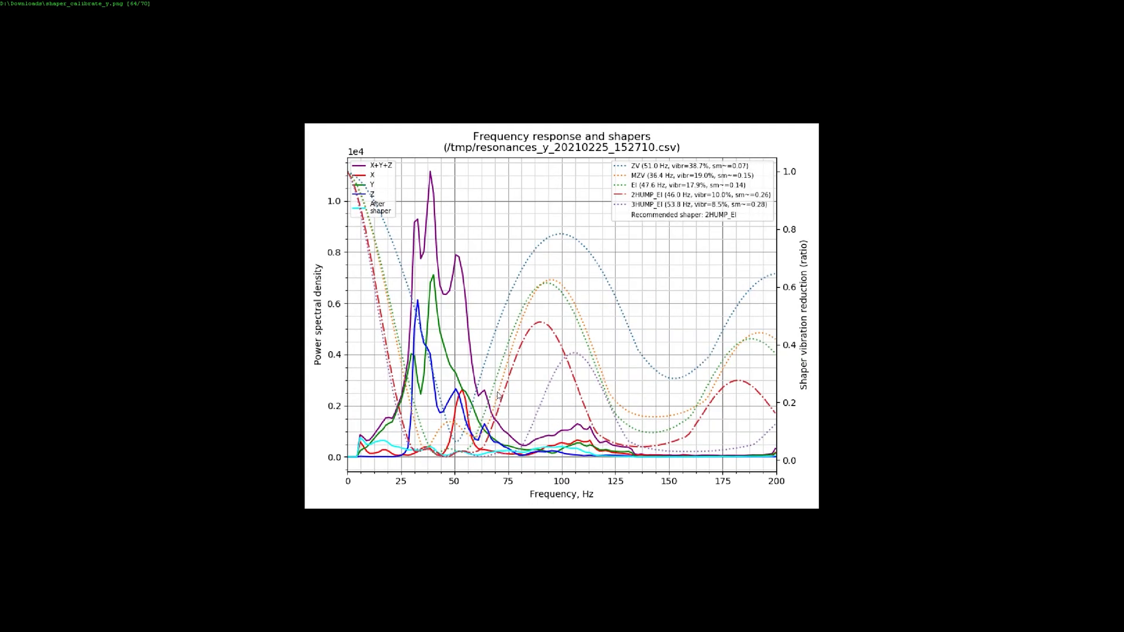
{"action": "key", "text": "Left"}
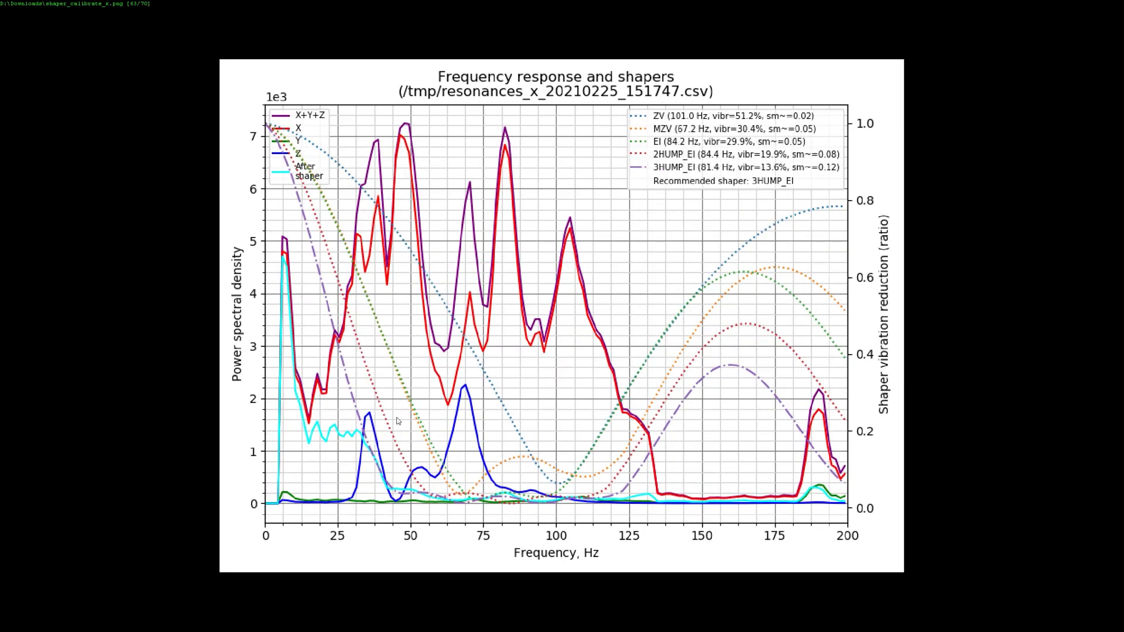
{"action": "mouse_move", "coordinate": [403, 403]}
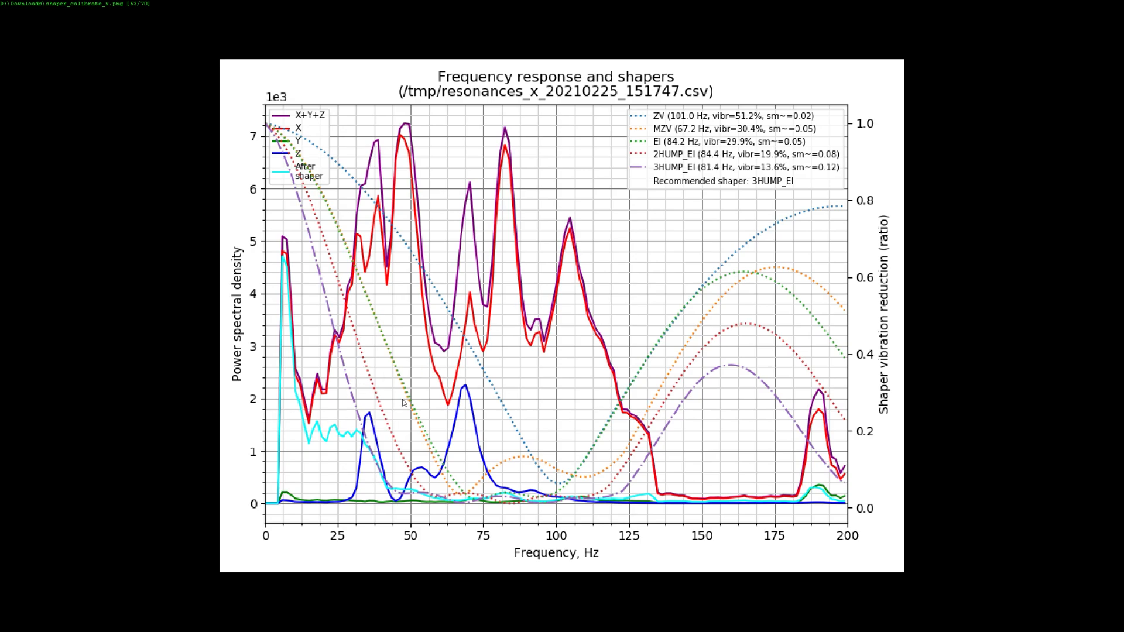
{"action": "mouse_move", "coordinate": [324, 285]}
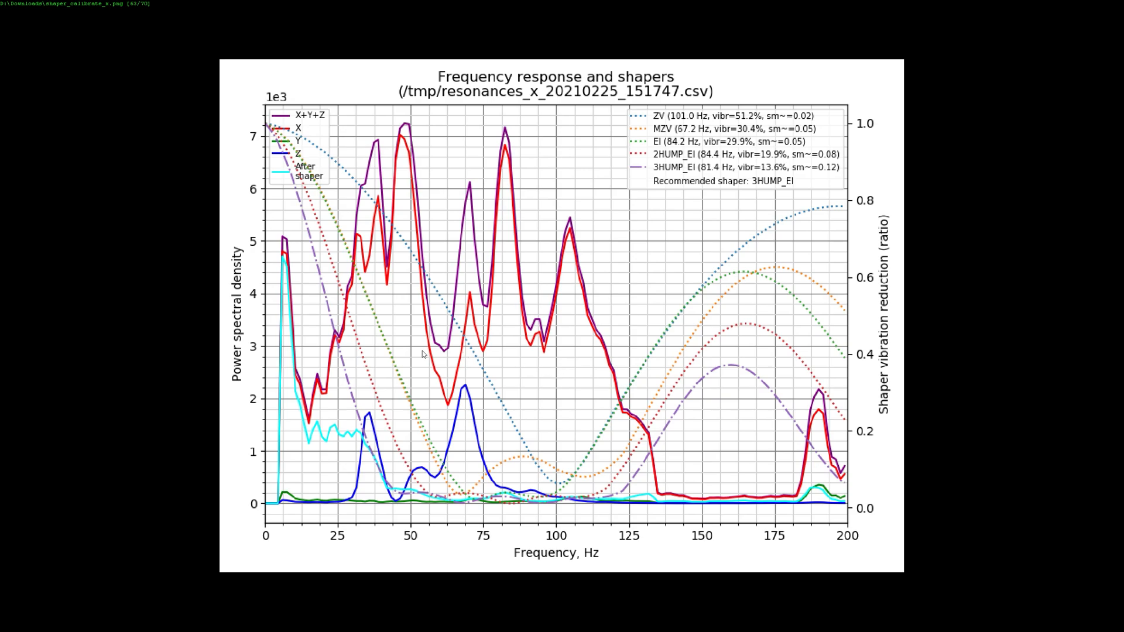
{"action": "mouse_move", "coordinate": [534, 194]}
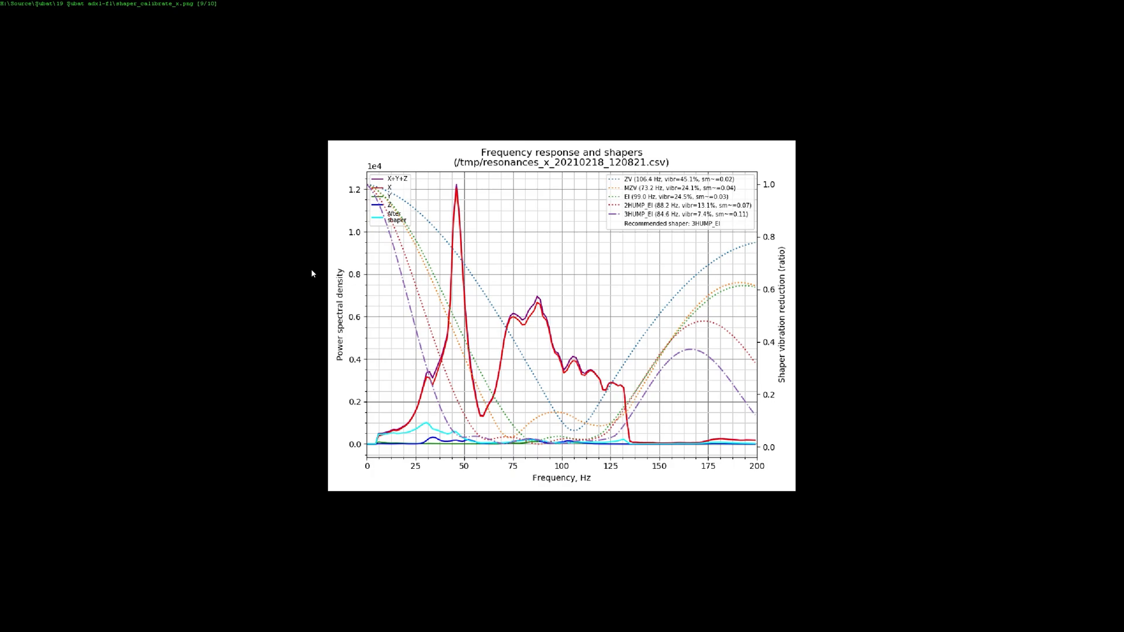
{"action": "mouse_move", "coordinate": [373, 335]}
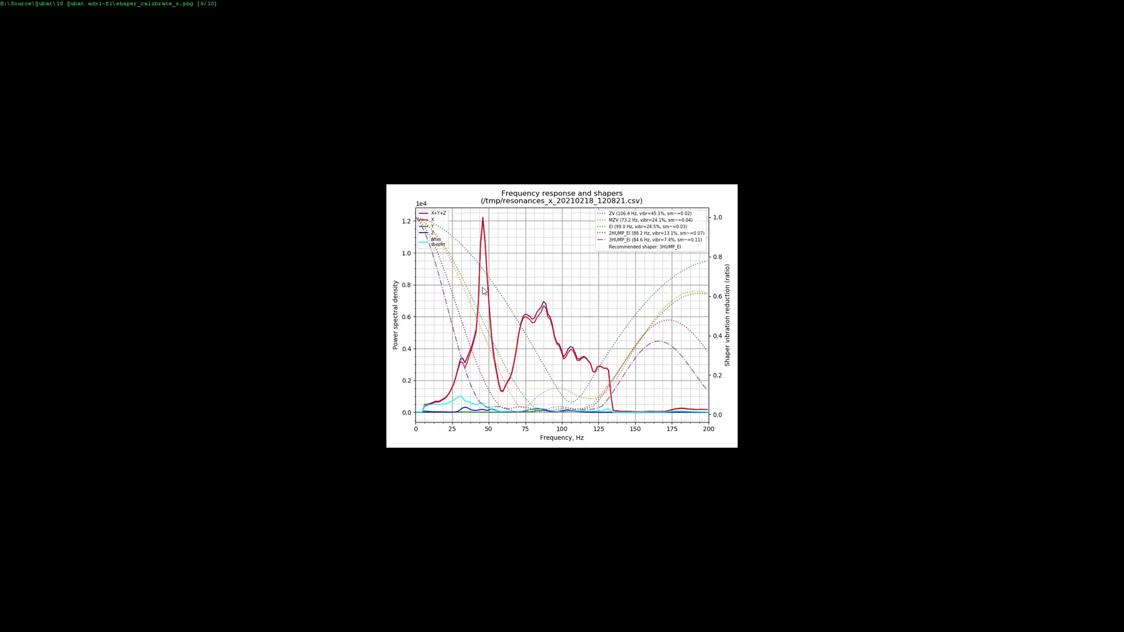
- Show the older 20210218 X-axis resonance chart with its sharp peak below 50 Hz
{"action": "key", "text": "Right"}
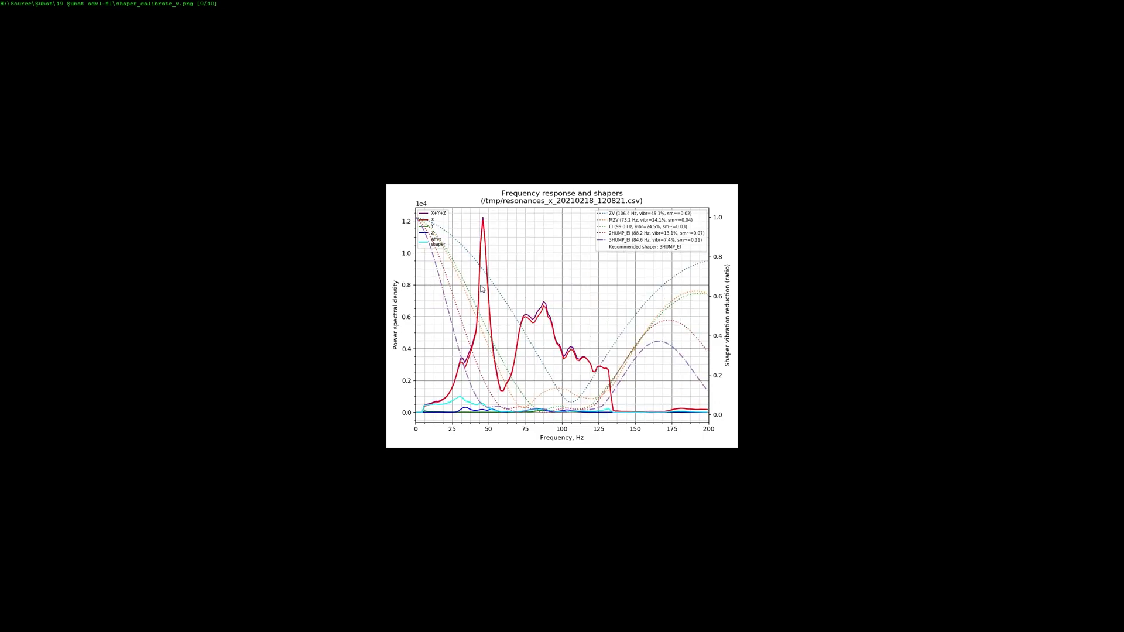
{"action": "mouse_move", "coordinate": [533, 271]}
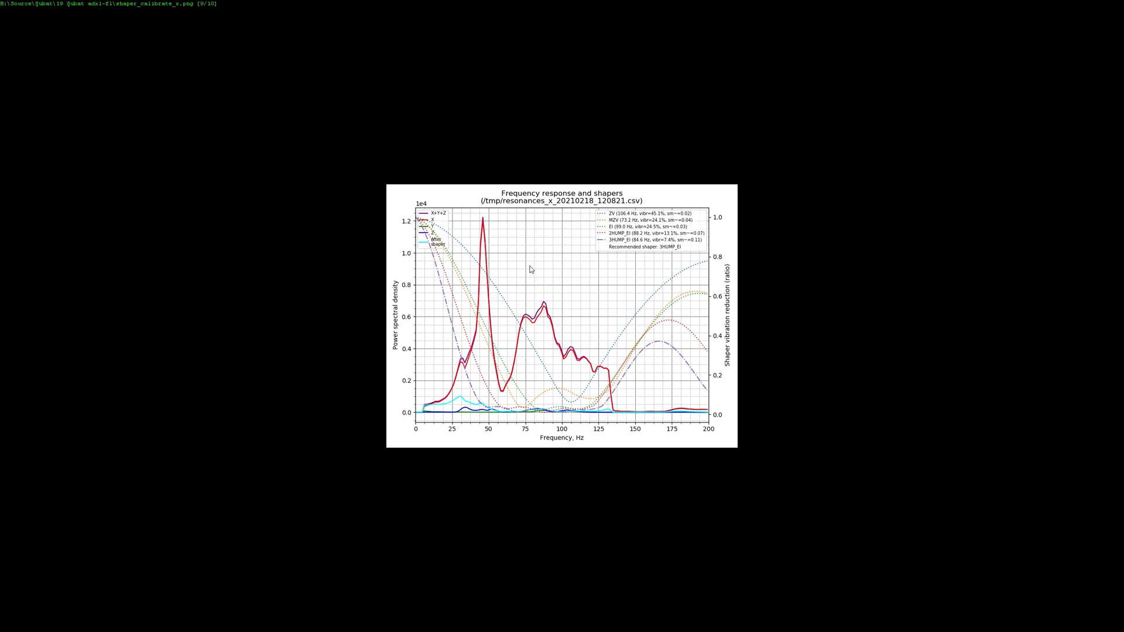
{"action": "mouse_move", "coordinate": [516, 274]}
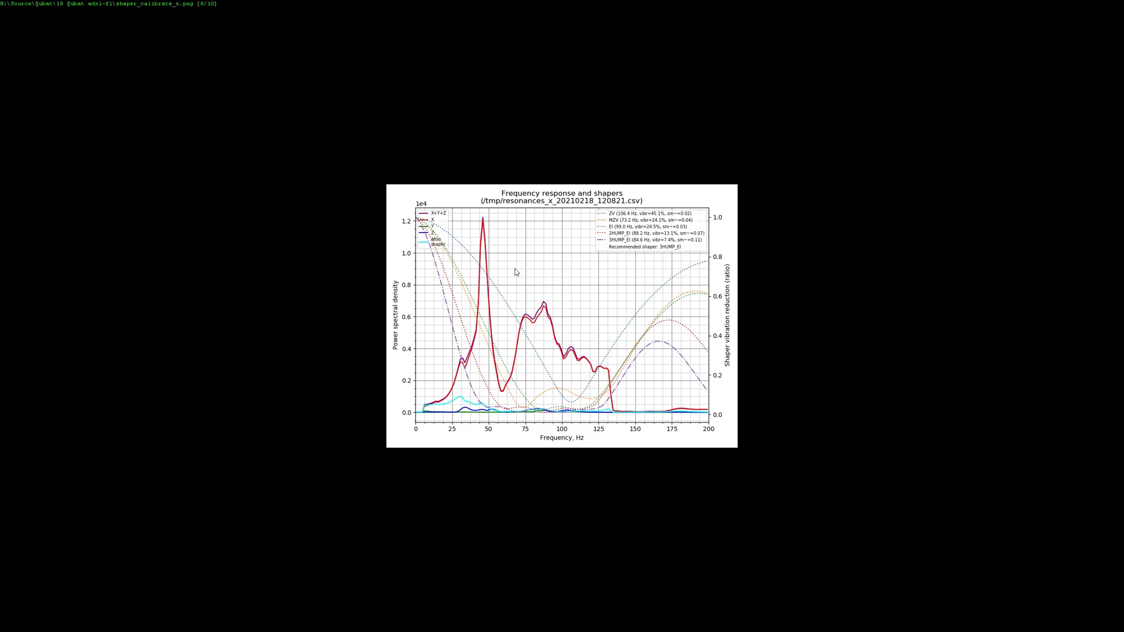